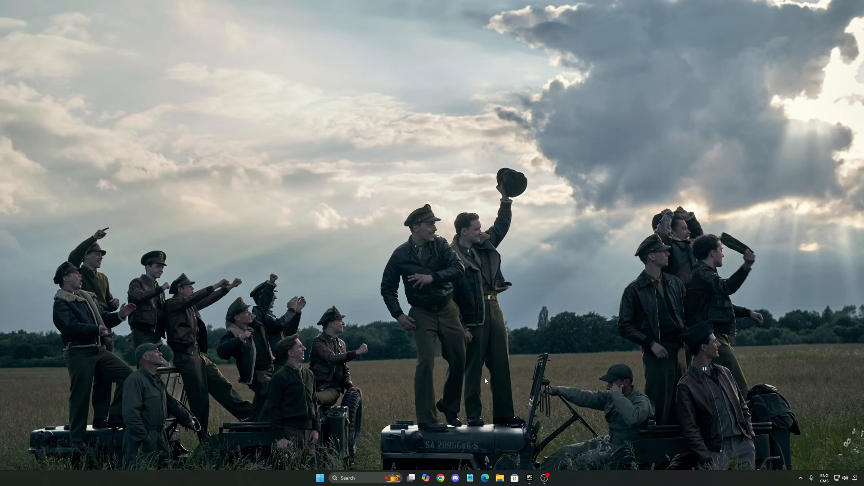
Launch the Settings app by searching for it from the taskbar
click(355, 478)
text(seti)
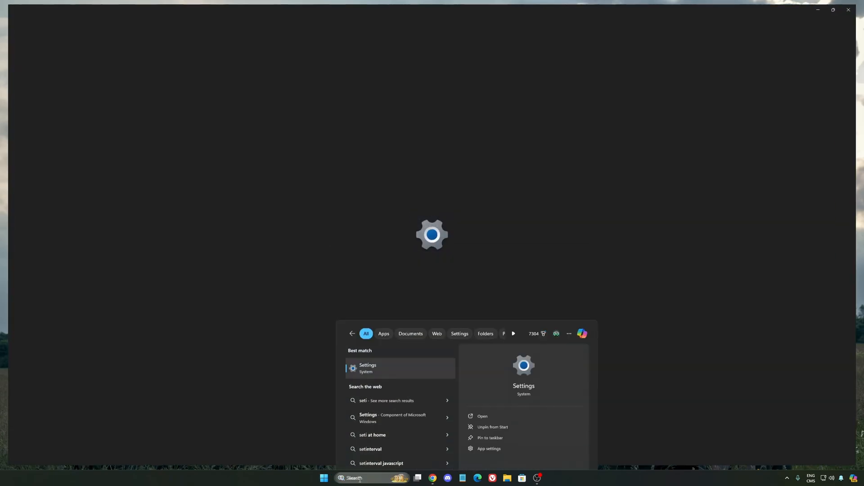
click(368, 367)
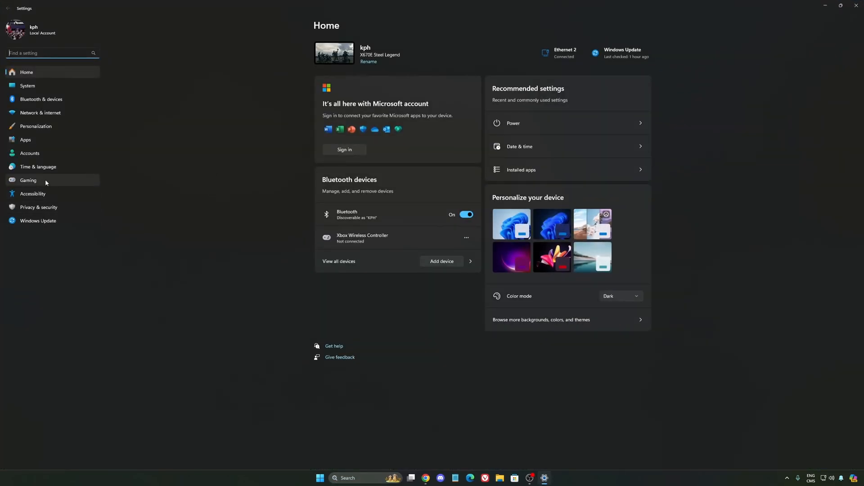
Go to Gaming > Game Bar with 'Allow your controller to open Game Bar' Off
click(28, 181)
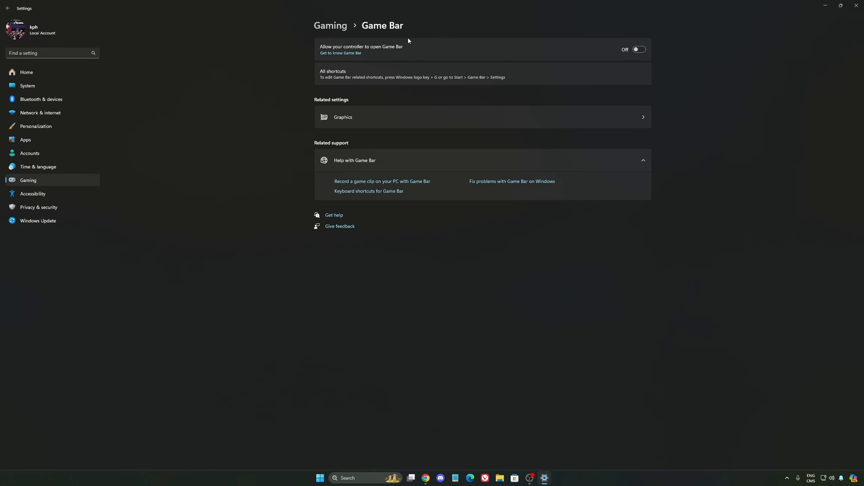
mouse_move(418, 66)
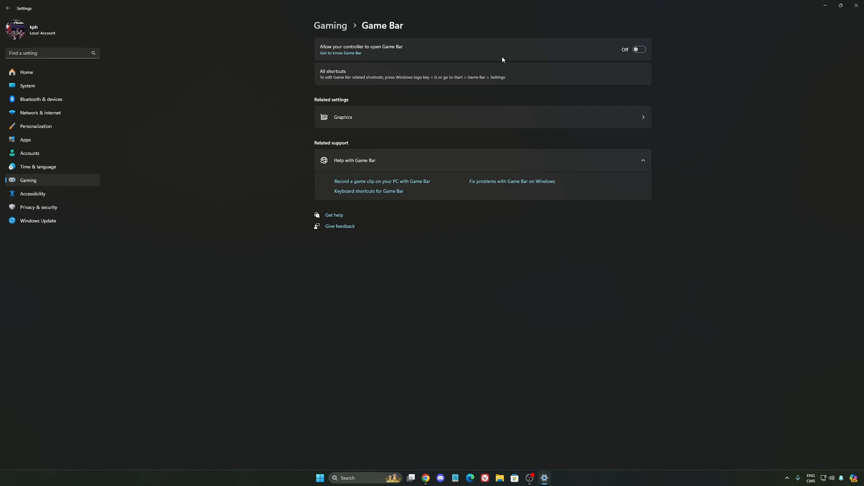
mouse_move(664, 56)
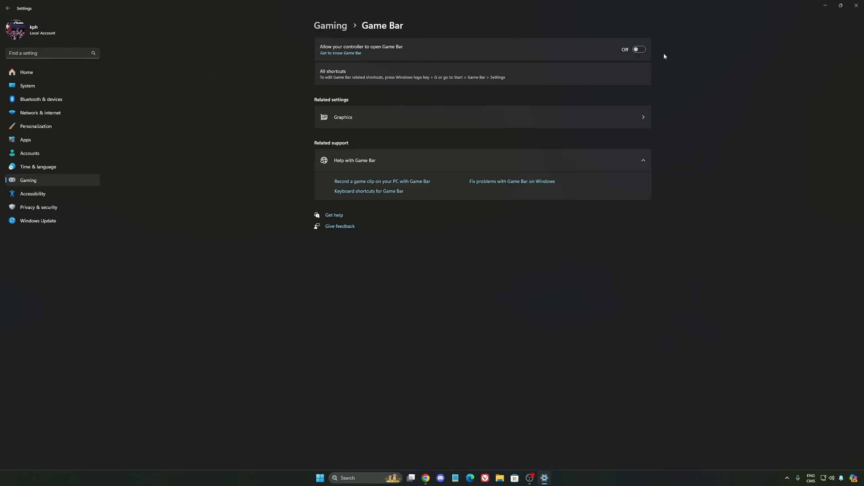
mouse_move(490, 82)
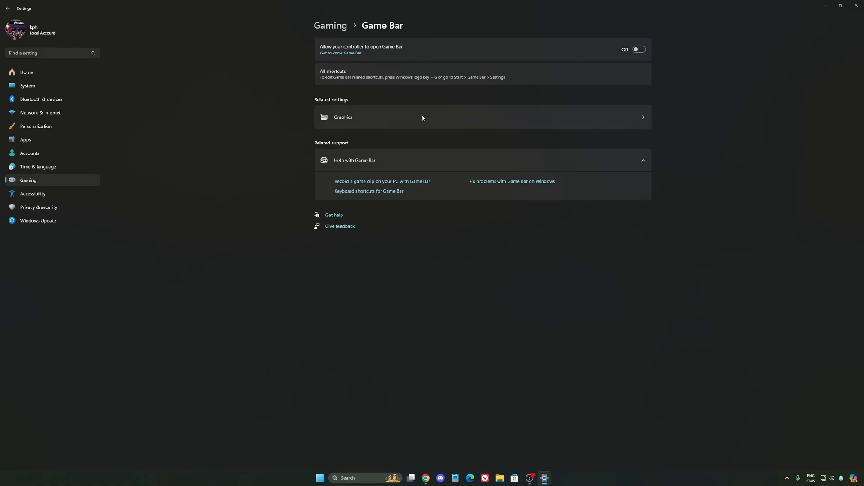
Open Graphics > default graphics settings, showing GPU scheduling and Auto HDR on
click(343, 117)
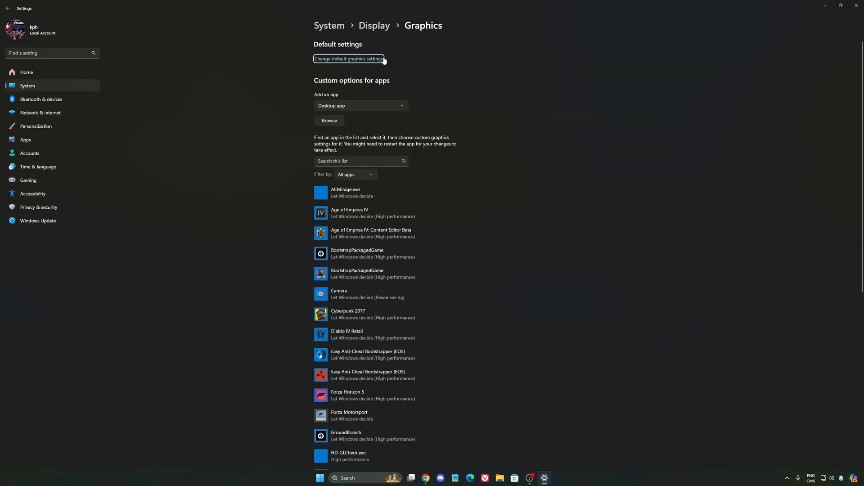
click(348, 58)
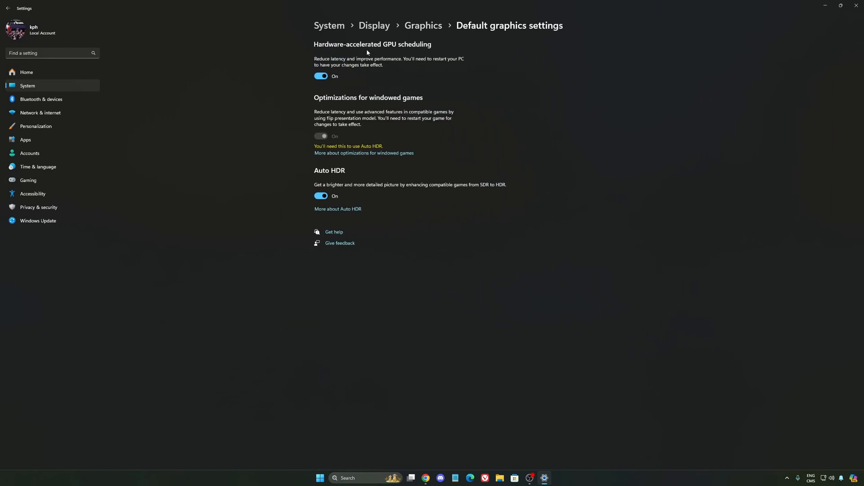
mouse_move(355, 77)
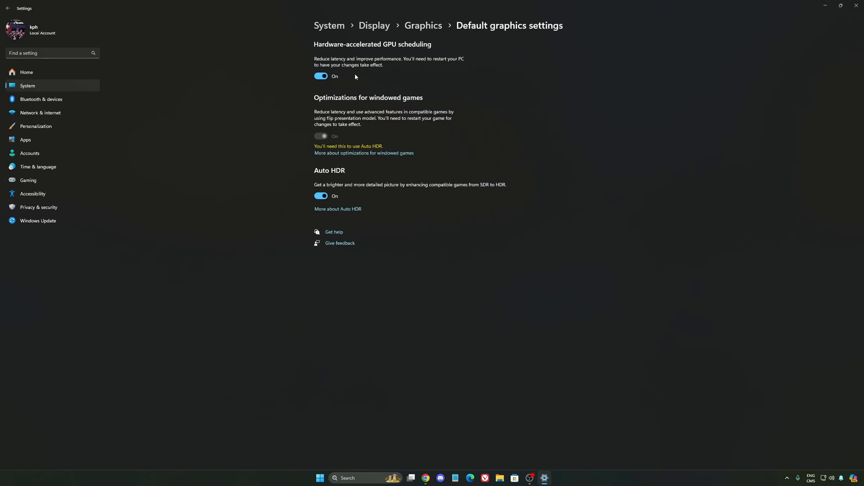
mouse_move(437, 88)
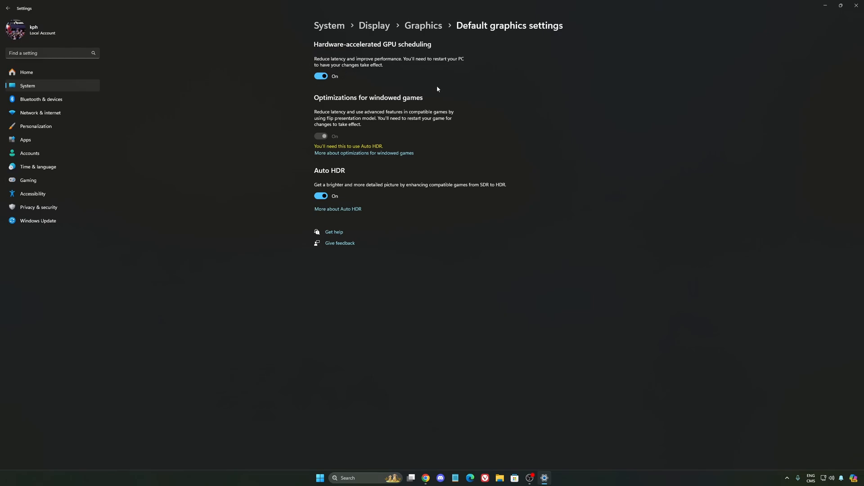
Show Gaming > Captures with Record what happened and Capture audio Off
click(28, 180)
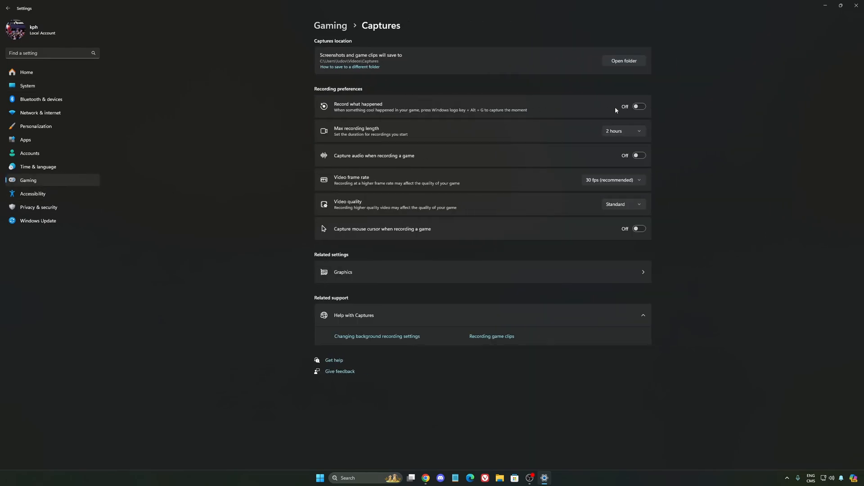
mouse_move(634, 238)
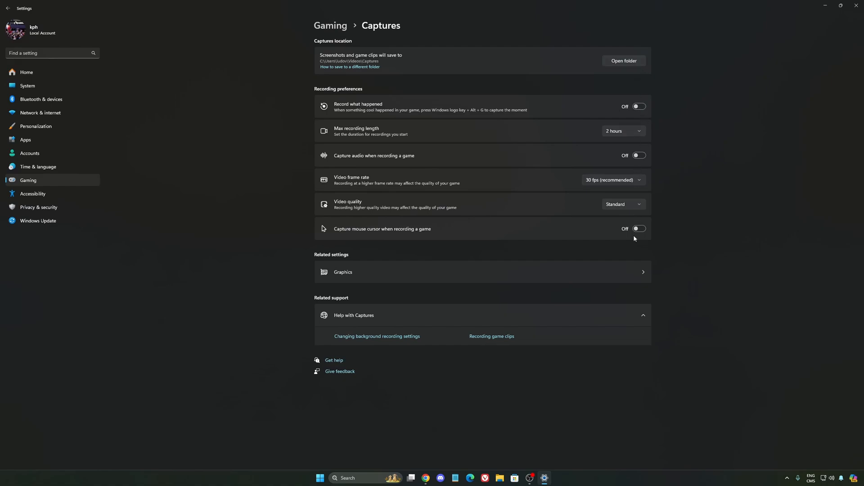
mouse_move(449, 251)
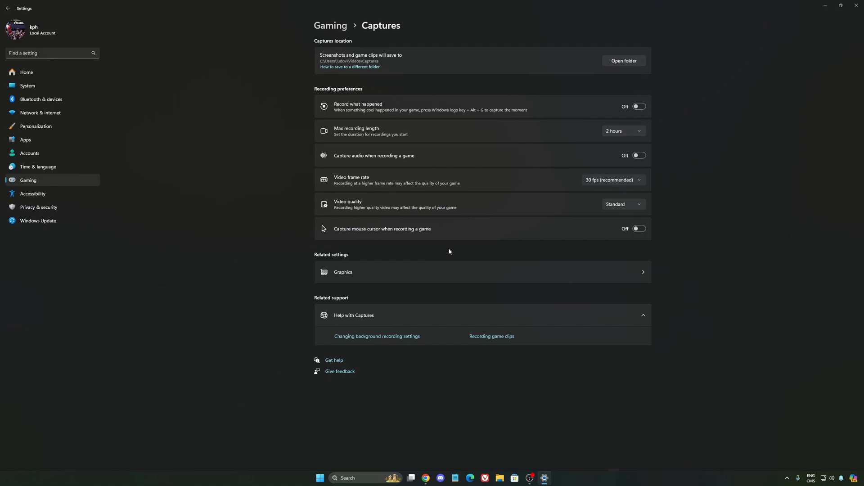
Show Gaming > Game Mode with the Game Mode toggle On
click(8, 8)
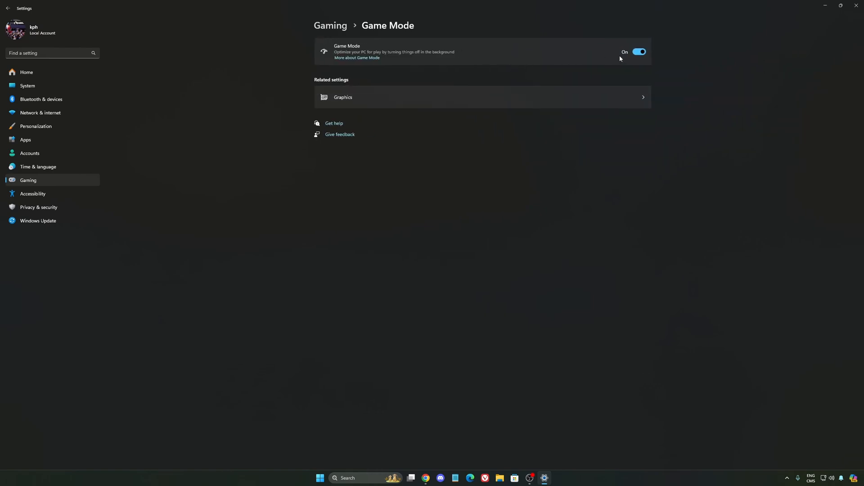
mouse_move(353, 44)
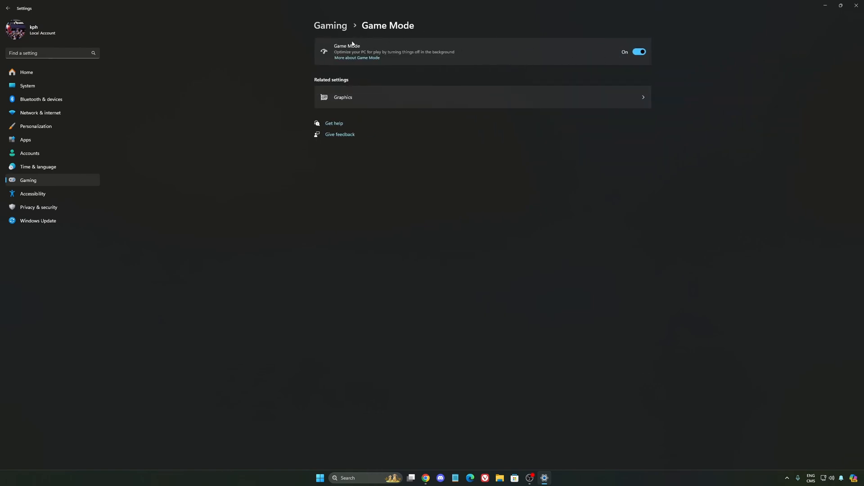
mouse_move(529, 64)
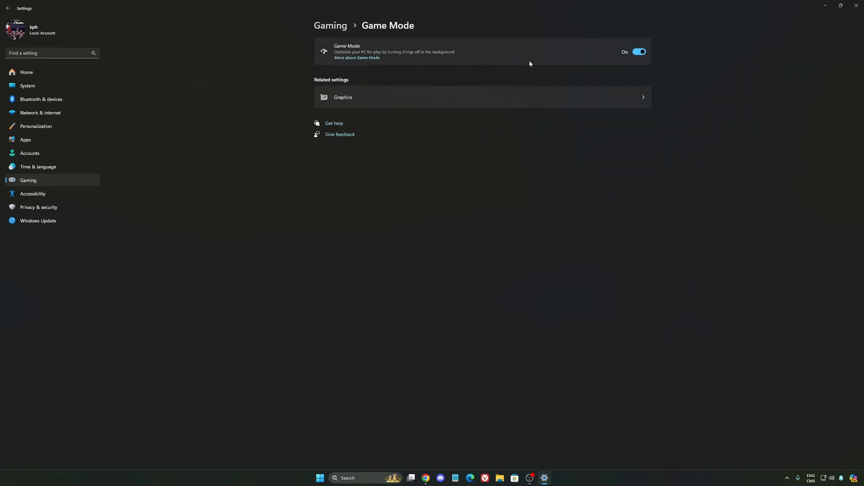
mouse_move(454, 84)
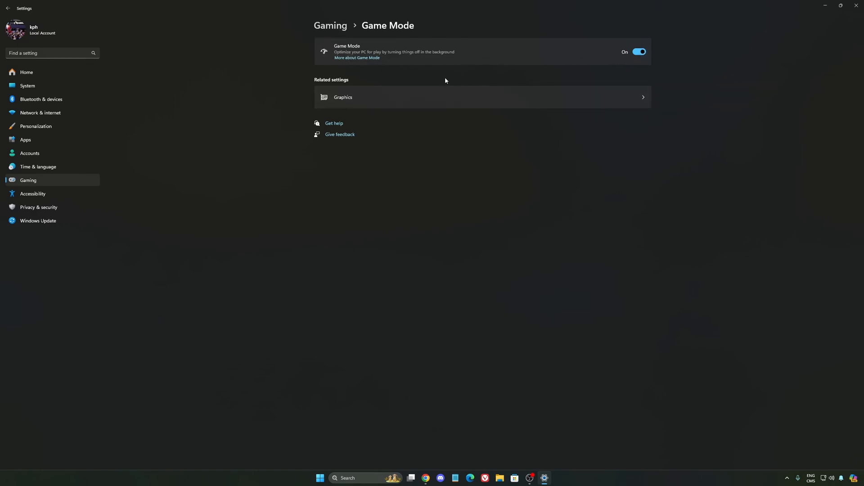
mouse_move(438, 78)
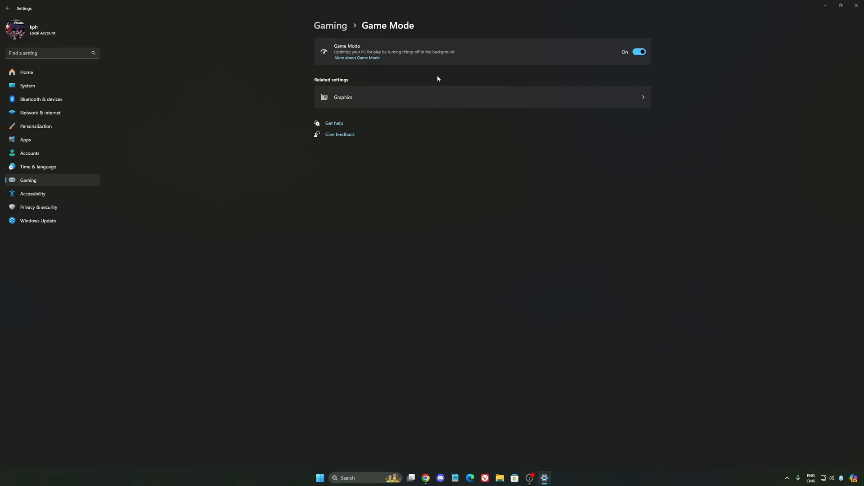
mouse_move(445, 75)
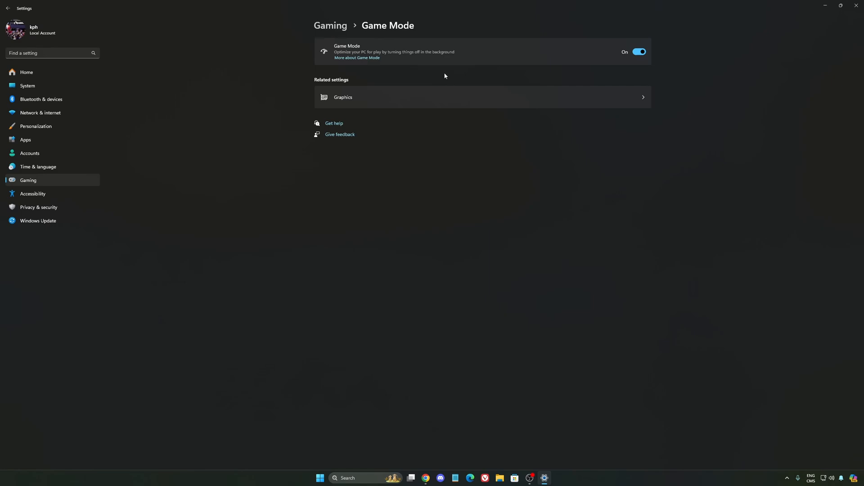
mouse_move(40, 87)
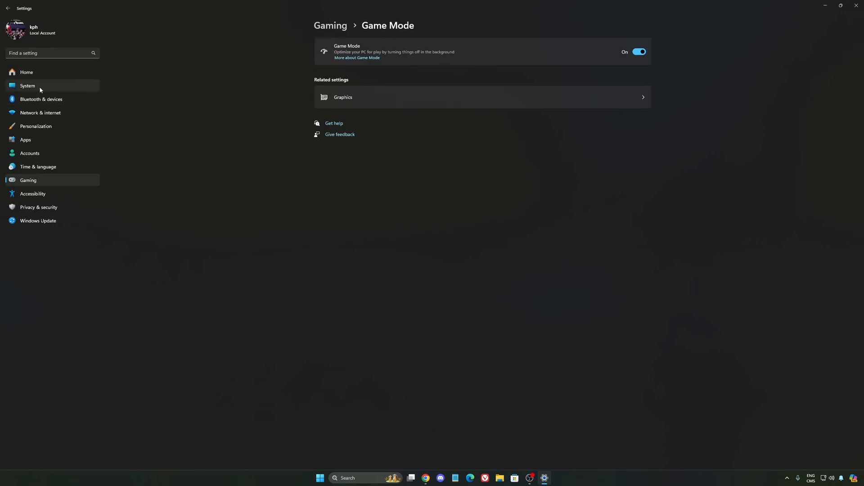
Keep System > Power mode at Balanced and return to the Settings Home page
click(27, 85)
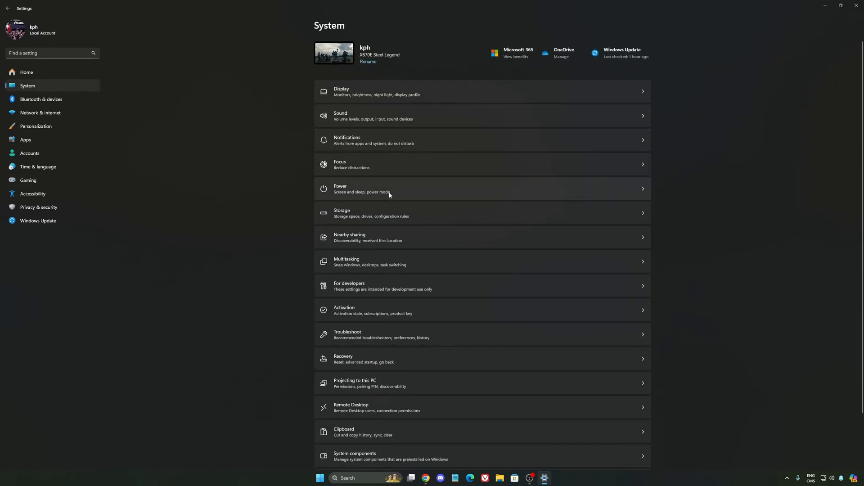
click(385, 189)
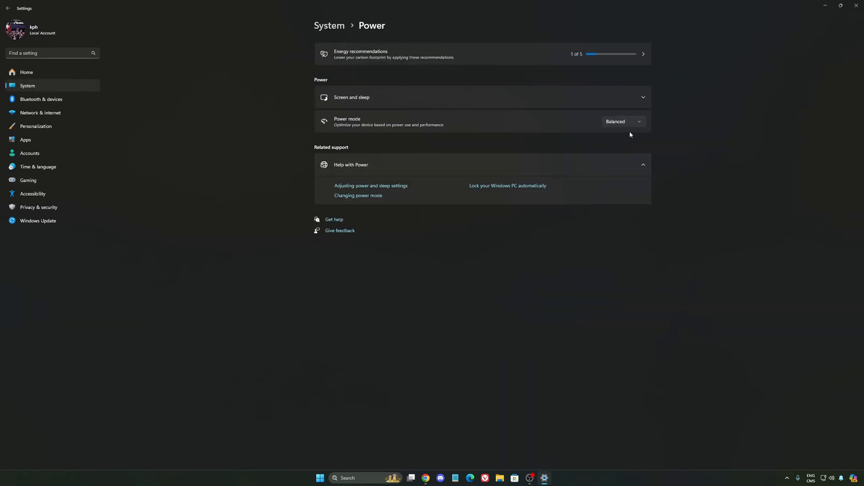
click(622, 121)
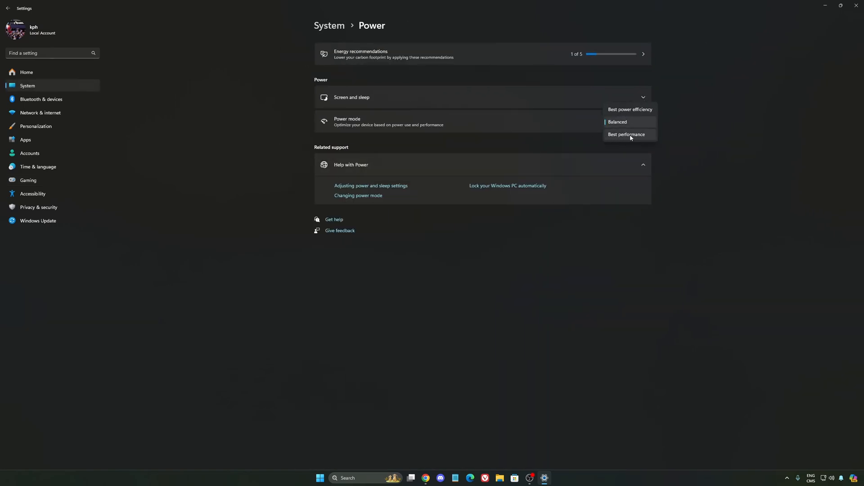
mouse_move(617, 122)
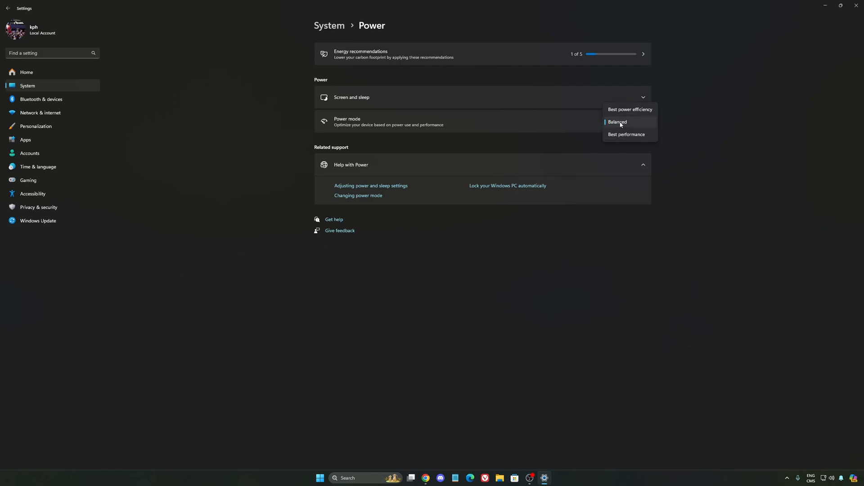
click(617, 122)
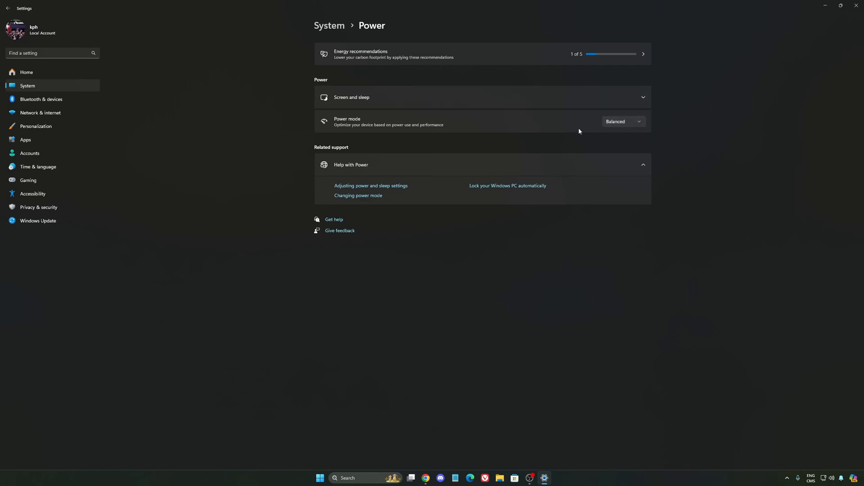
mouse_move(618, 127)
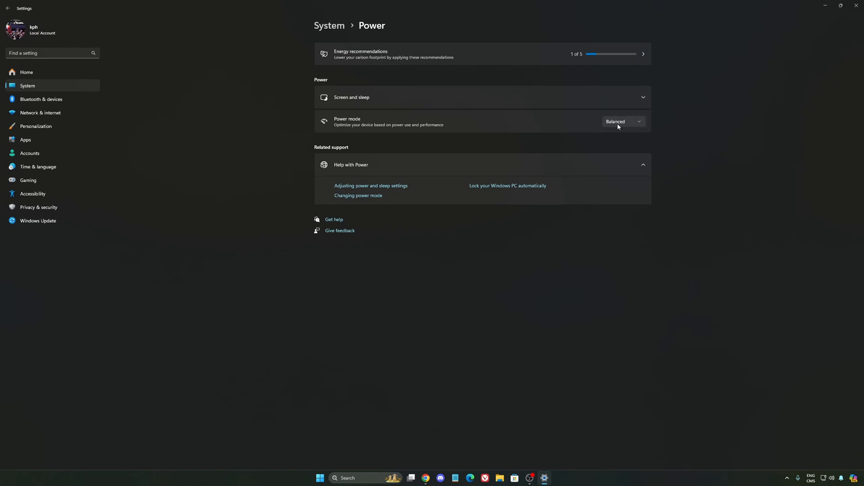
mouse_move(482, 130)
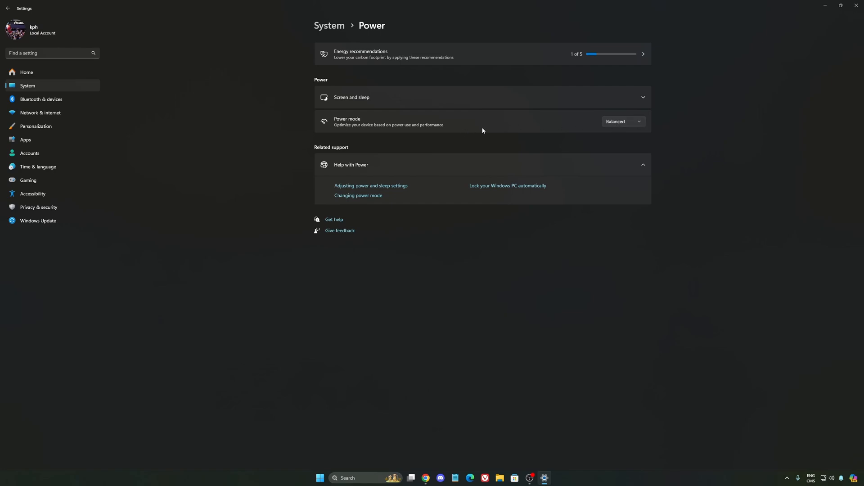
click(623, 121)
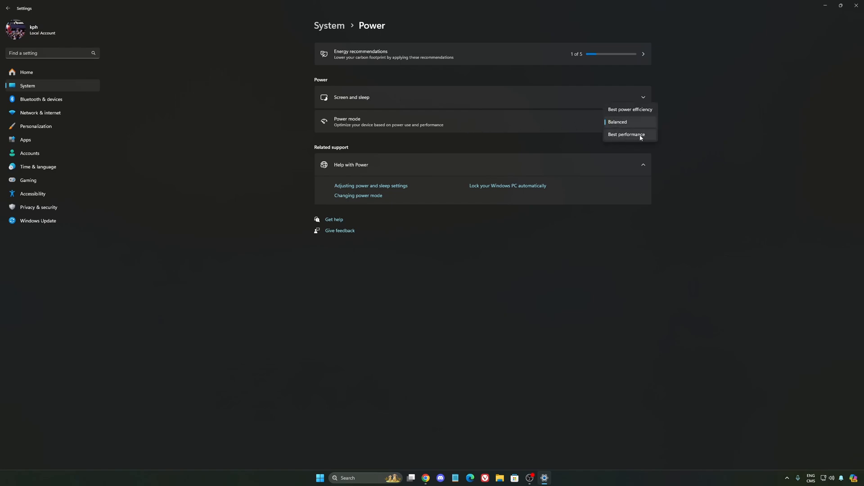
click(617, 123)
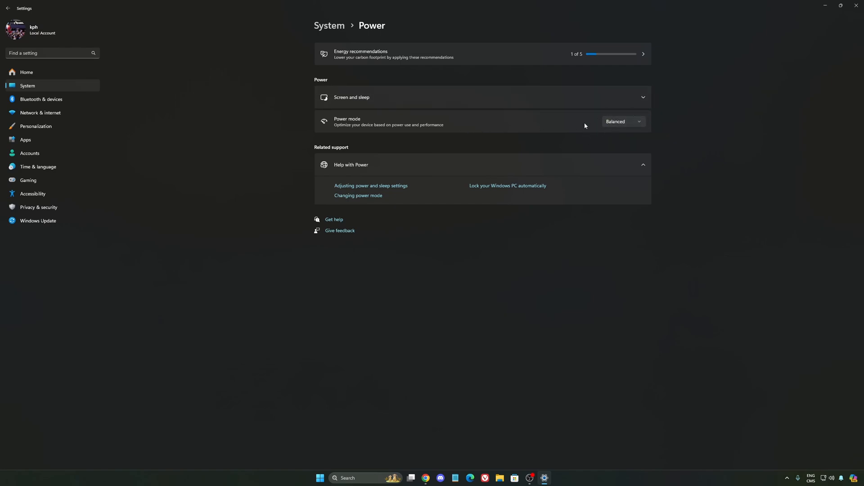
mouse_move(670, 154)
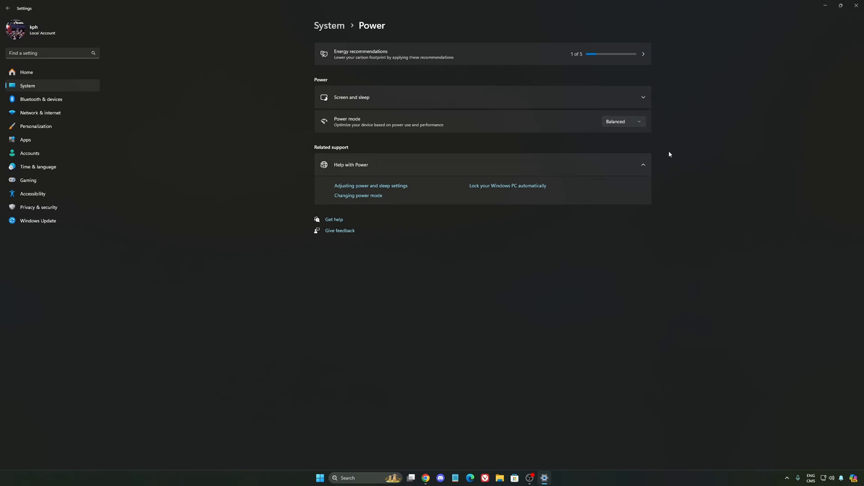
click(26, 72)
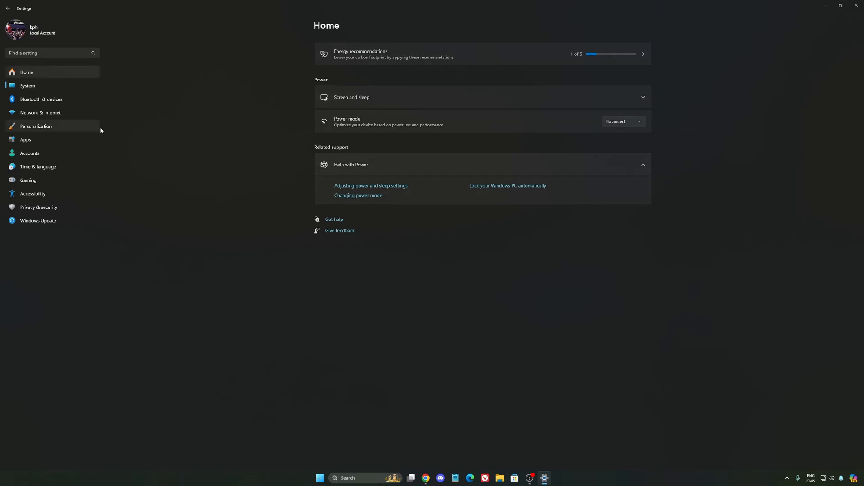
Leave Settings and bring up the NVIDIA App home page with the game library
click(26, 72)
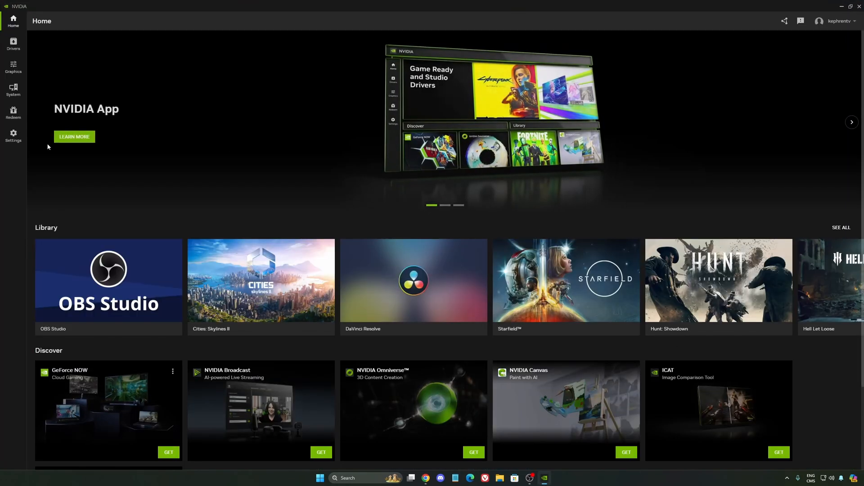
Turn off the NVIDIA overlay on the NVIDIA App Settings Features page
click(12, 135)
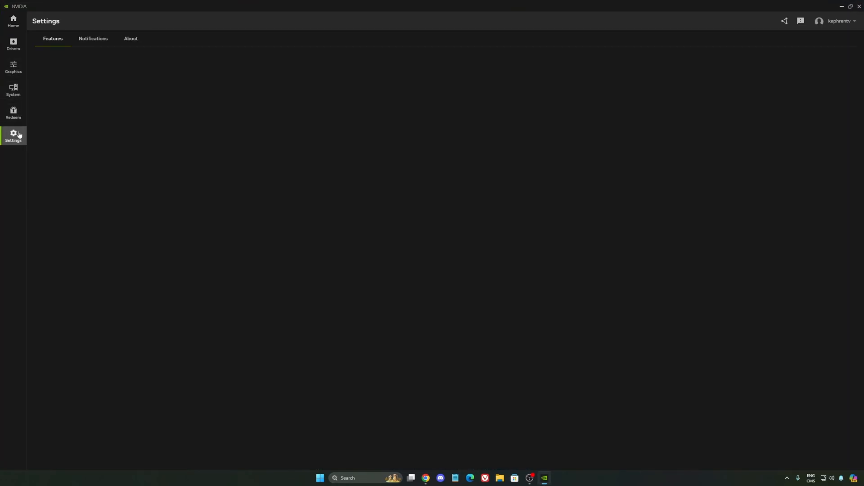
click(13, 135)
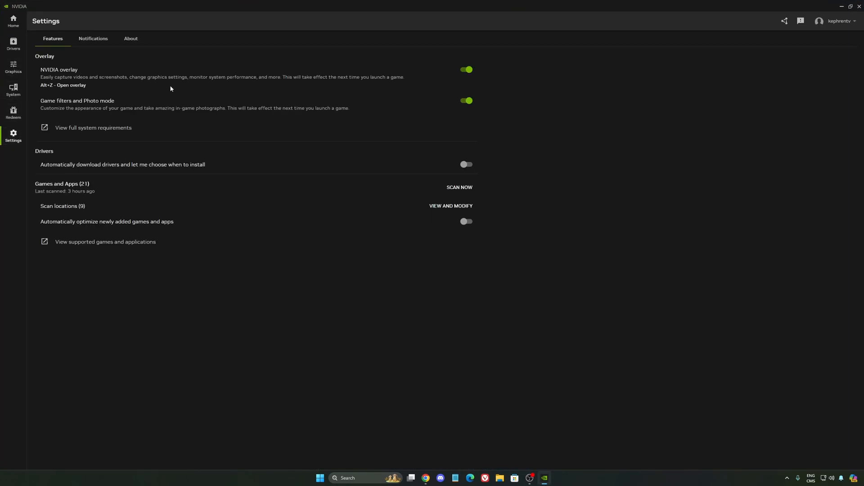
click(466, 69)
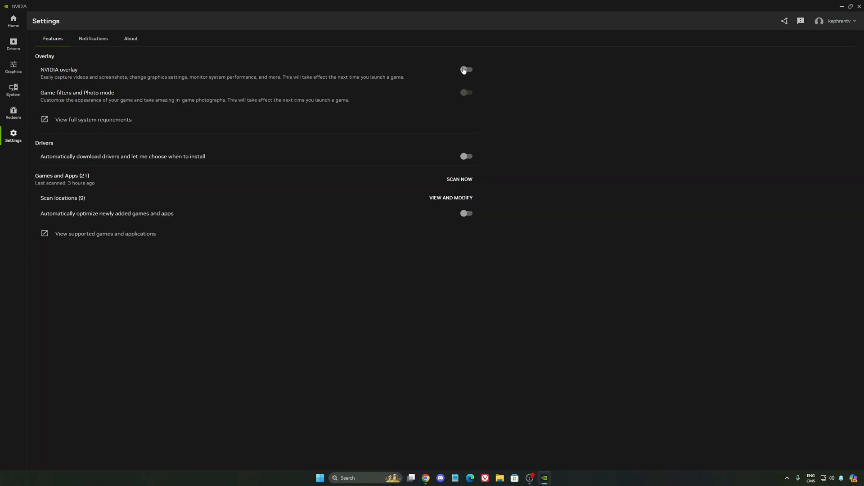
mouse_move(370, 85)
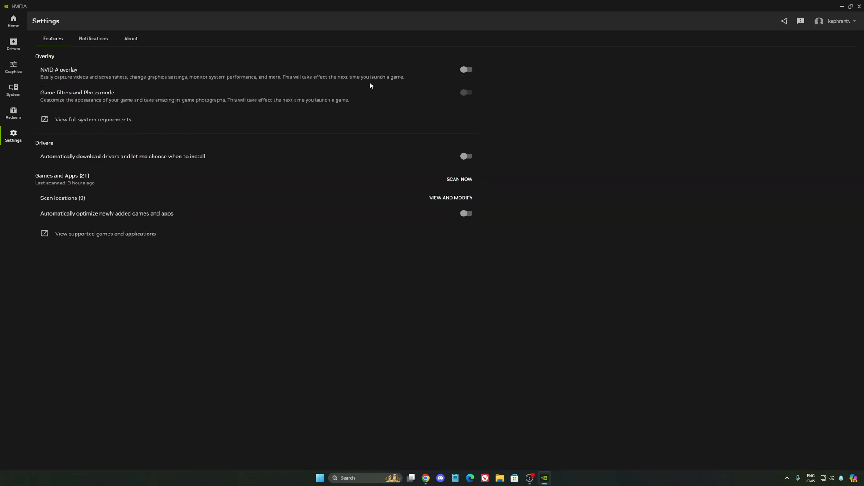
mouse_move(833, 13)
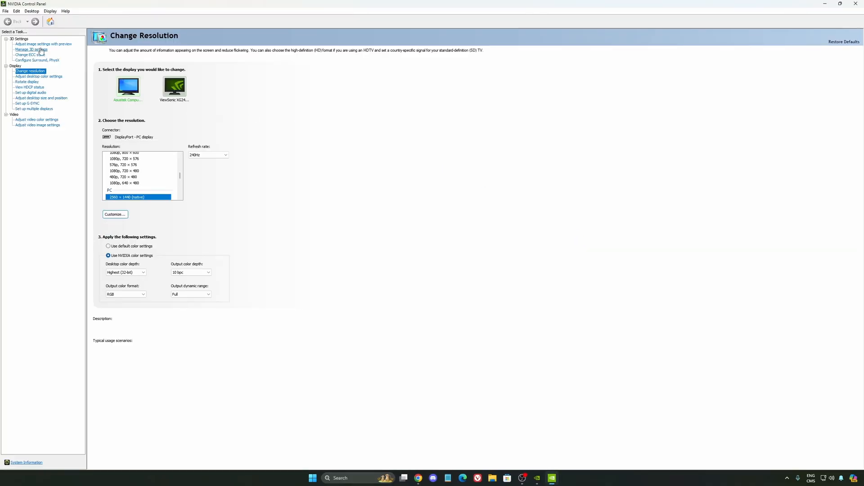
Select Power management mode in Manage 3D settings' Global Settings list
click(31, 49)
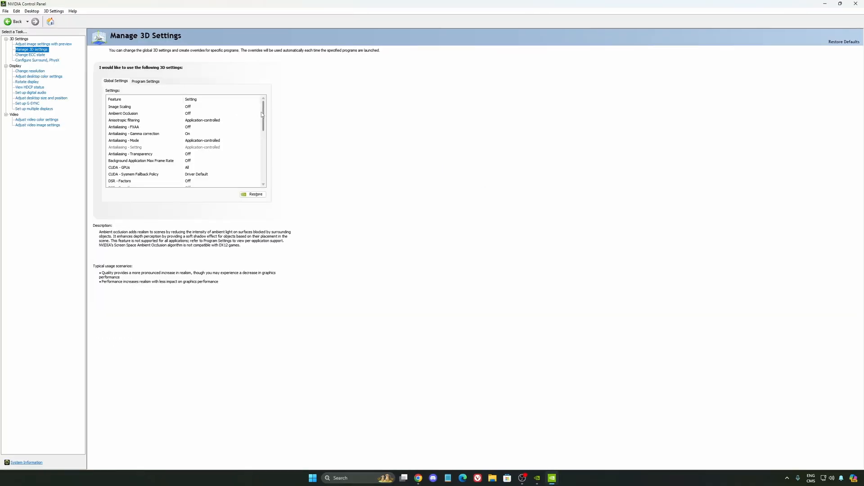
scroll(down, 3)
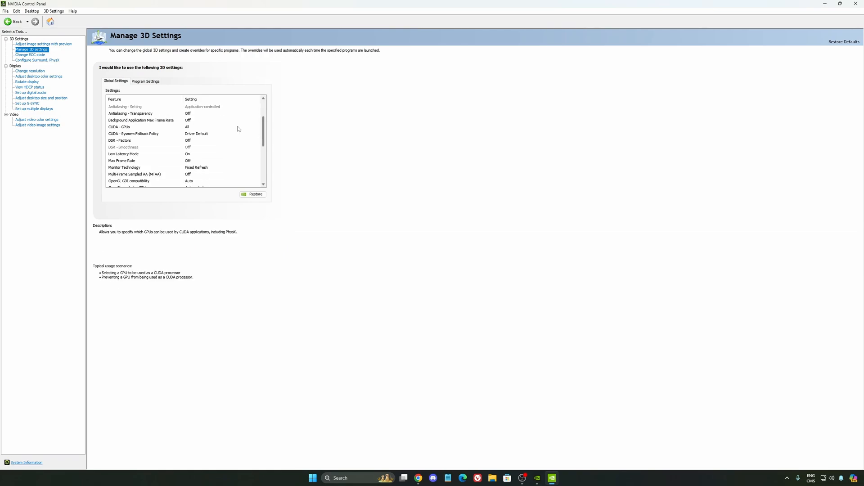
click(123, 154)
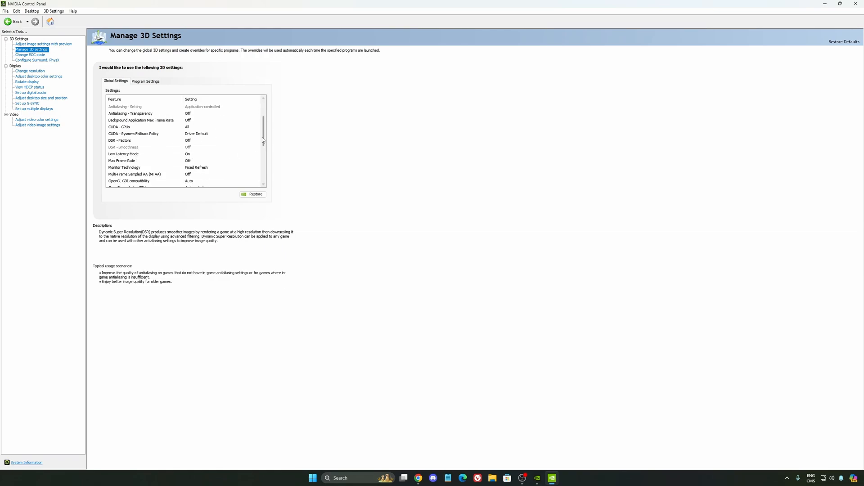
scroll(down, 3)
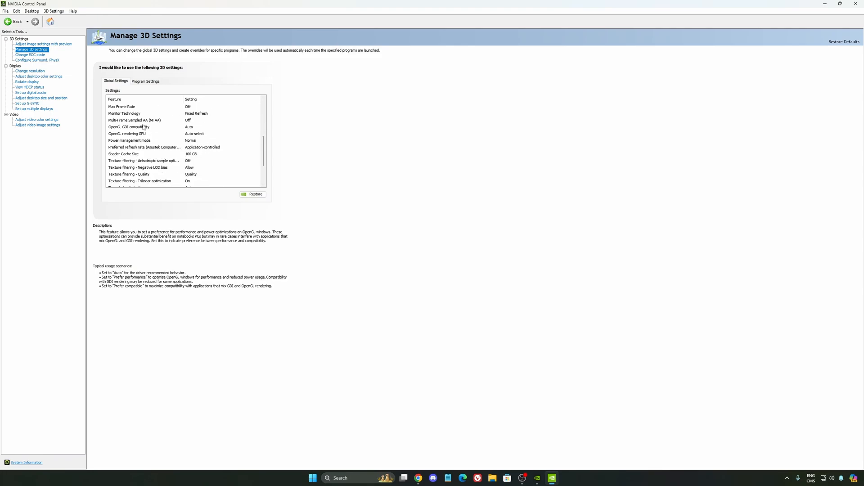
click(130, 141)
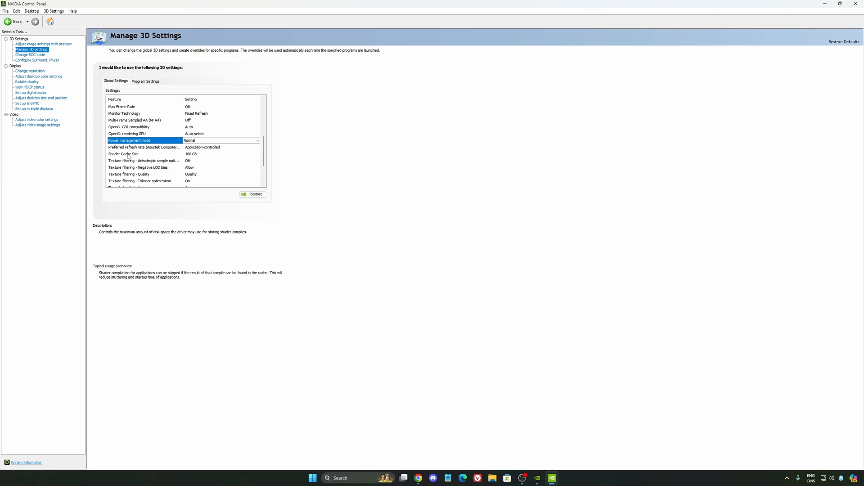
click(256, 154)
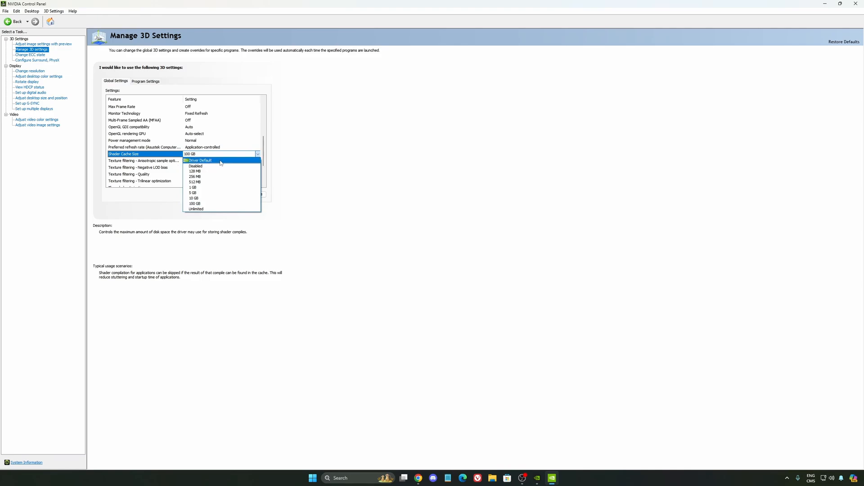
mouse_move(205, 198)
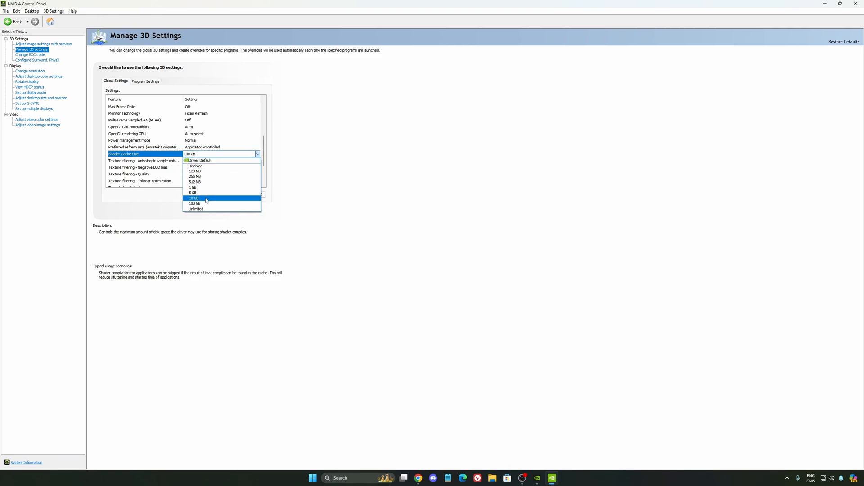
mouse_move(197, 203)
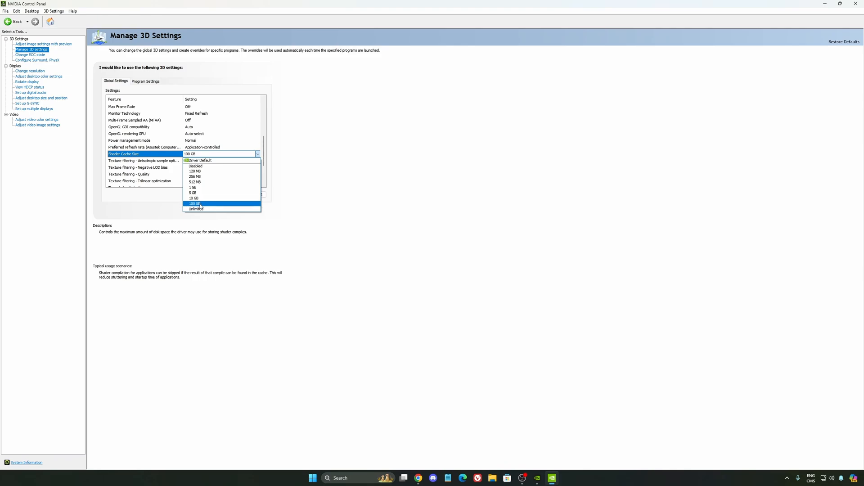
mouse_move(215, 177)
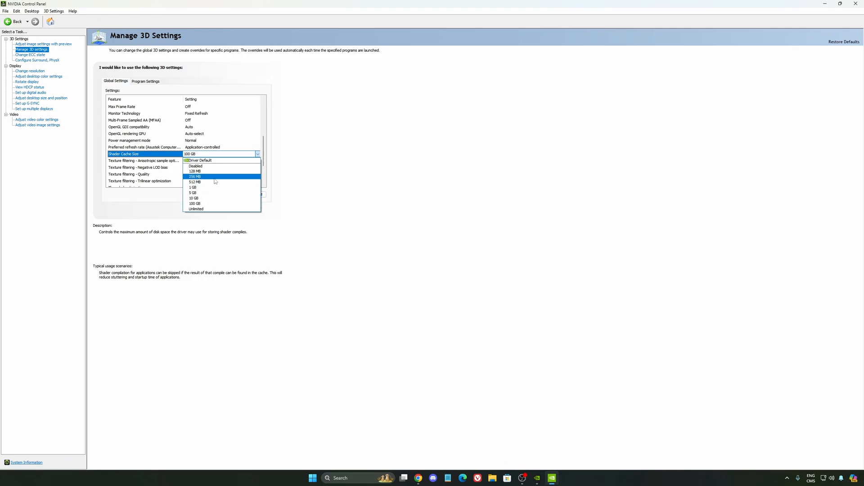
mouse_move(229, 203)
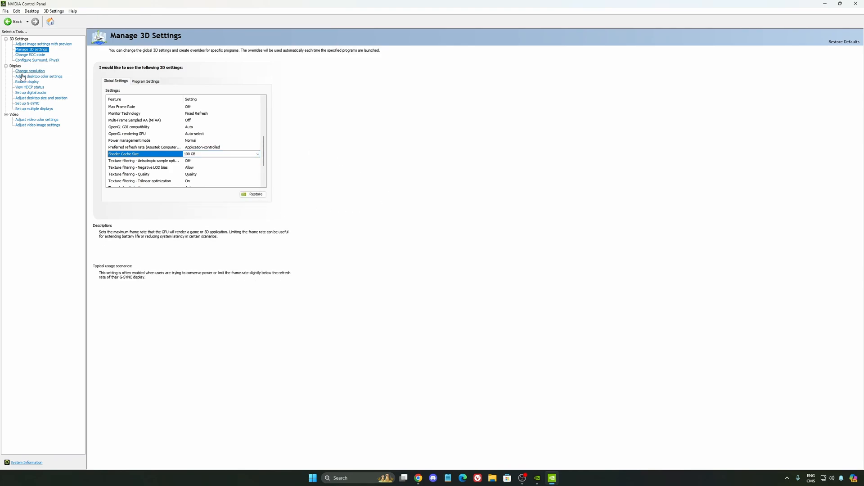
Set the 2560 × 1440 display's refresh rate to 240Hz on Change Resolution
click(30, 70)
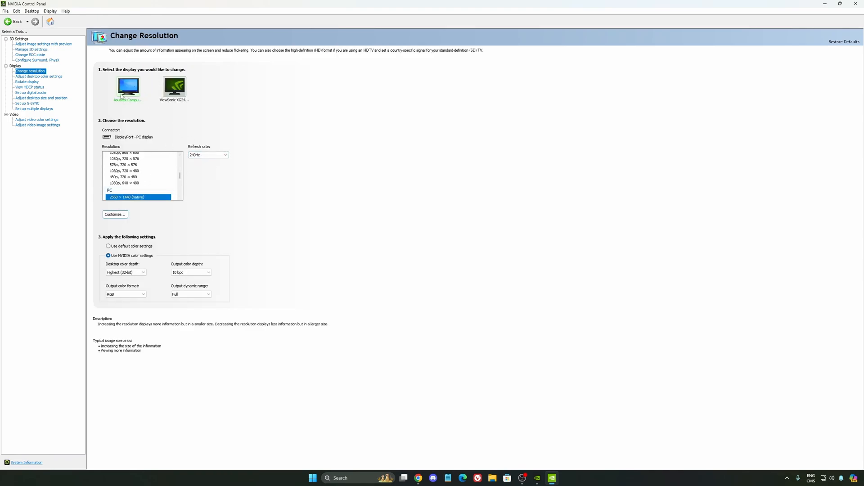
mouse_move(196, 189)
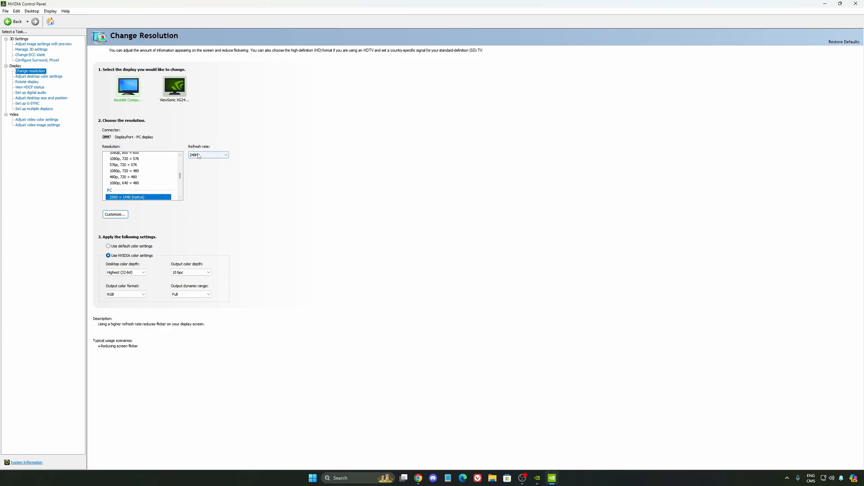
click(225, 154)
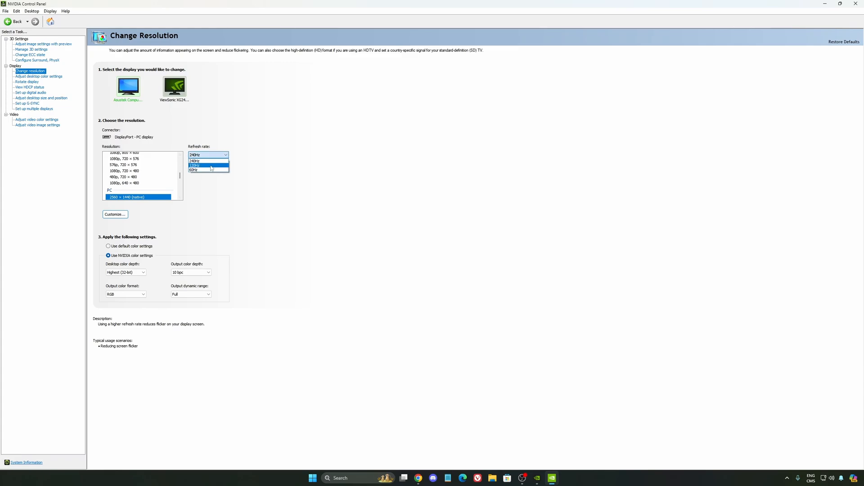
click(208, 161)
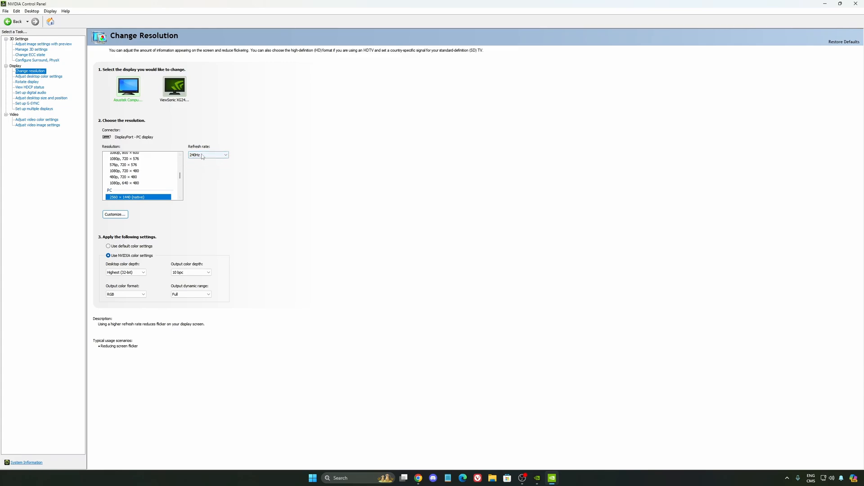
click(224, 154)
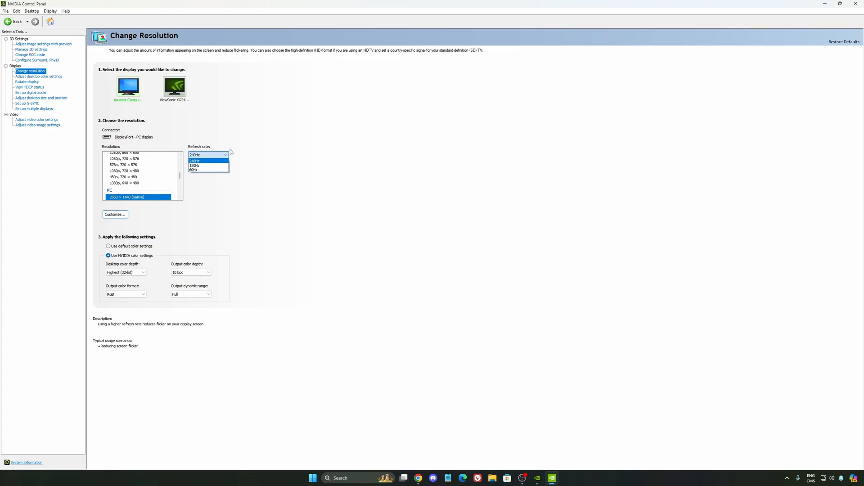
click(194, 154)
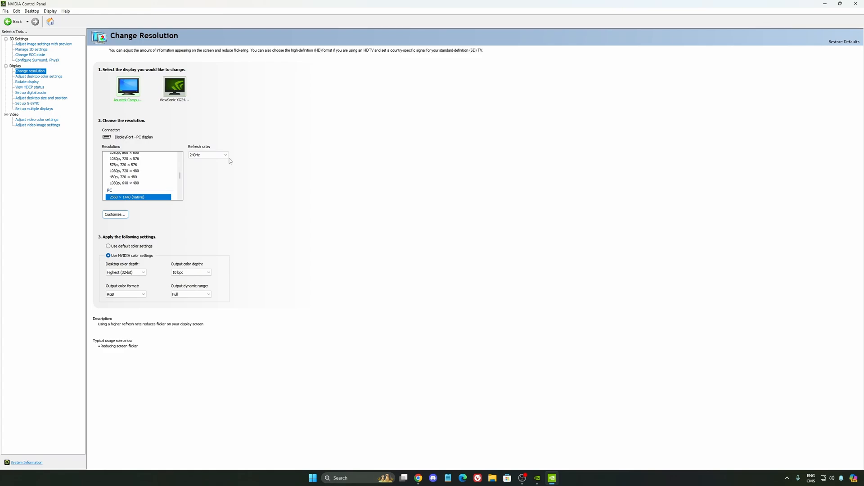
mouse_move(33, 109)
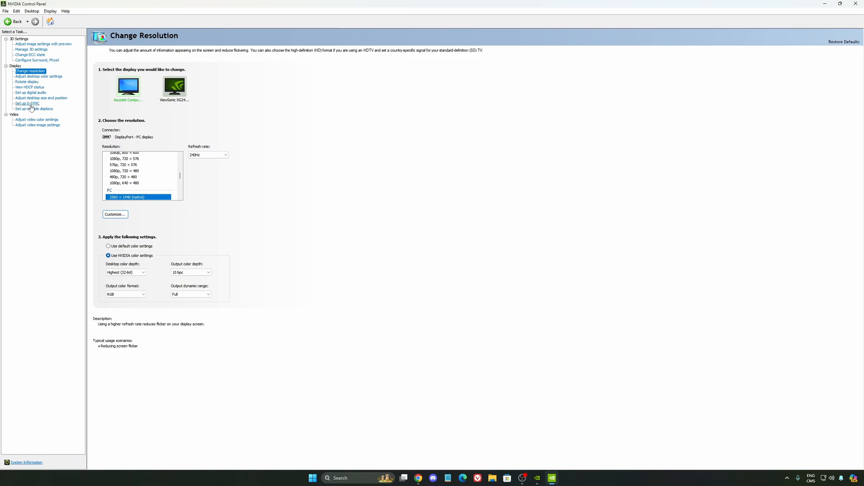
Open the Set up G-SYNC page under Display in NVIDIA Control Panel
click(27, 103)
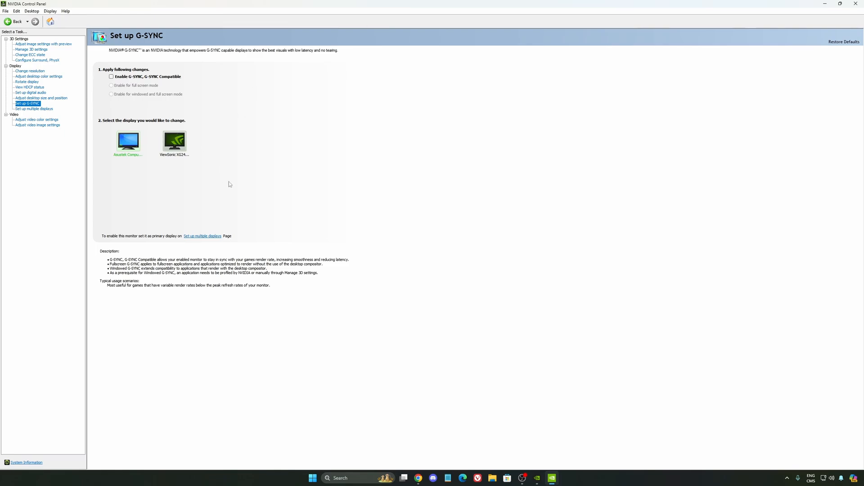
mouse_move(277, 224)
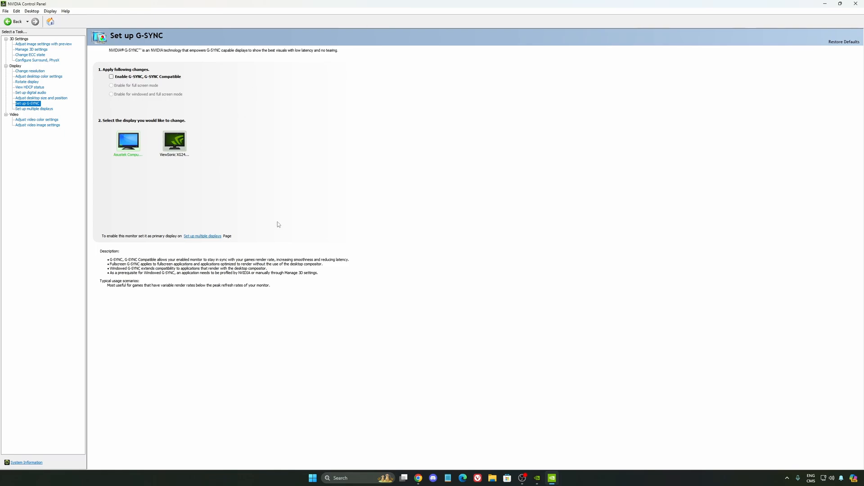
mouse_move(262, 207)
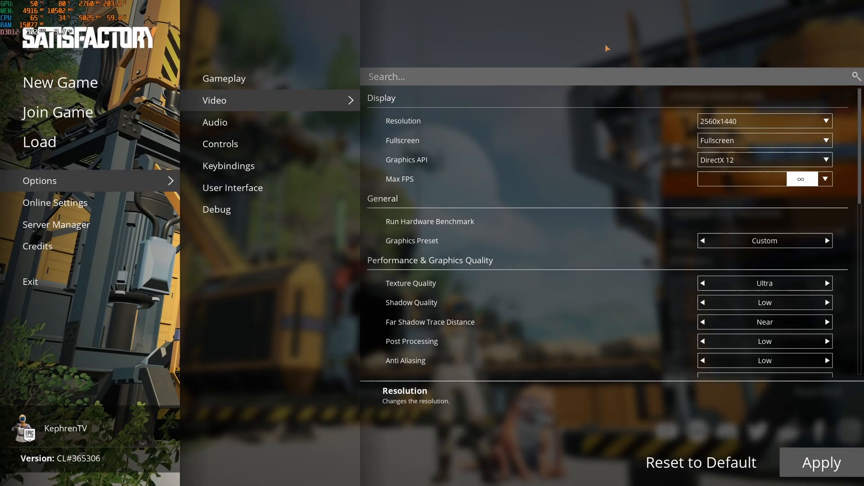
Confirm 2560x1440 Fullscreen and DirectX 12, and check the Max FPS cap options
scroll(down, 3)
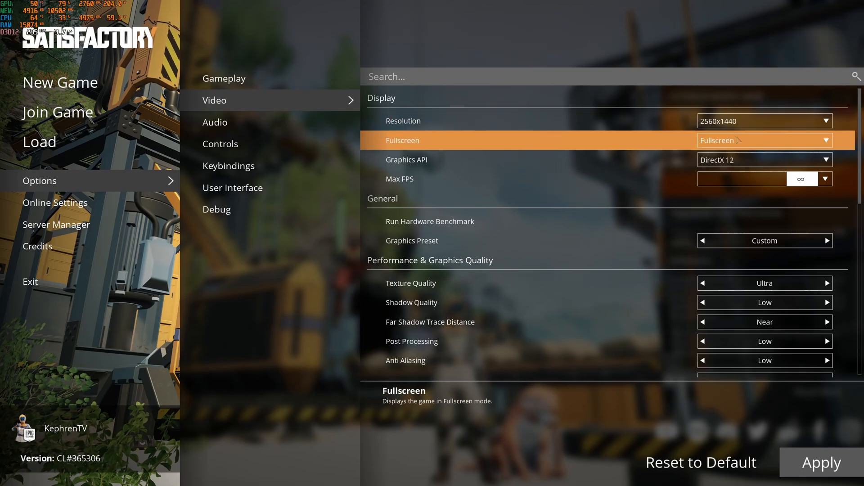
click(763, 140)
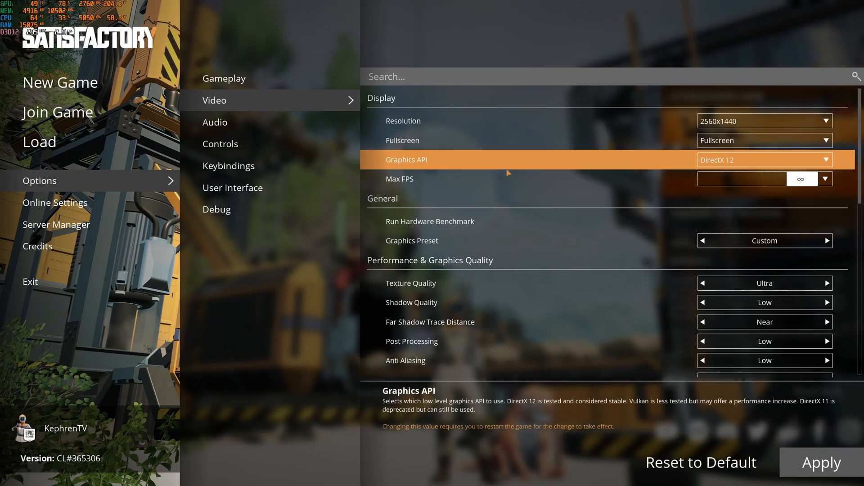
click(764, 160)
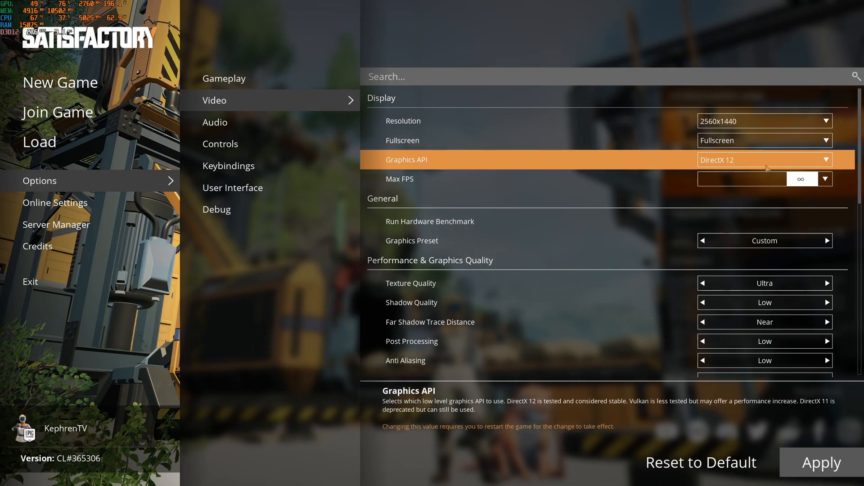
mouse_move(403, 121)
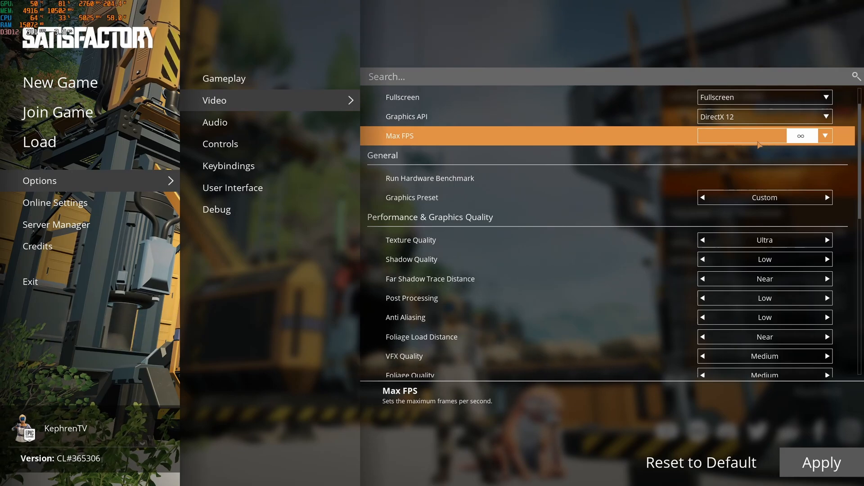
click(823, 136)
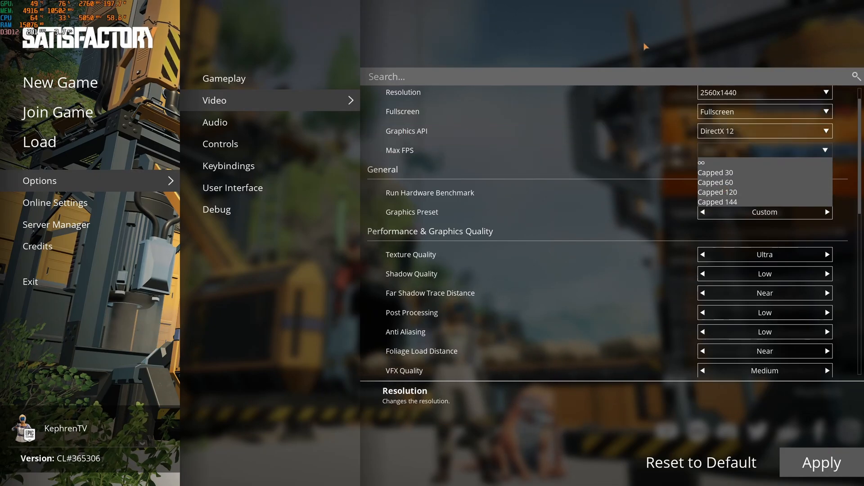
scroll(down, 3)
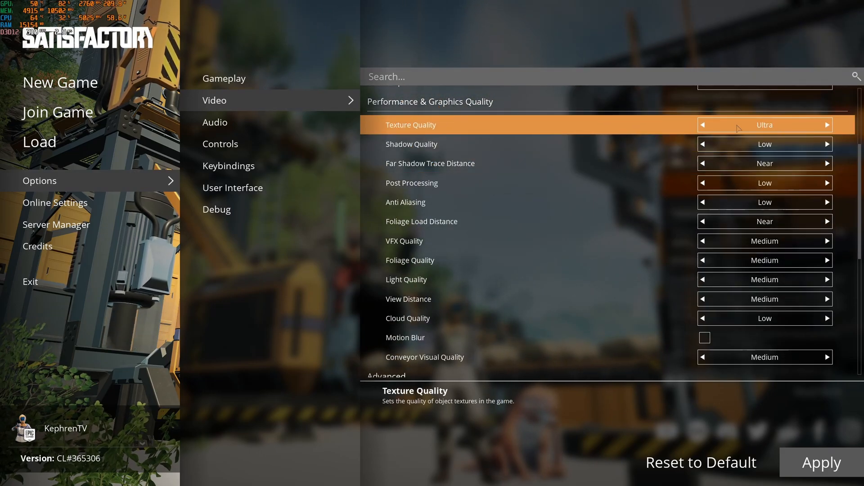
click(716, 125)
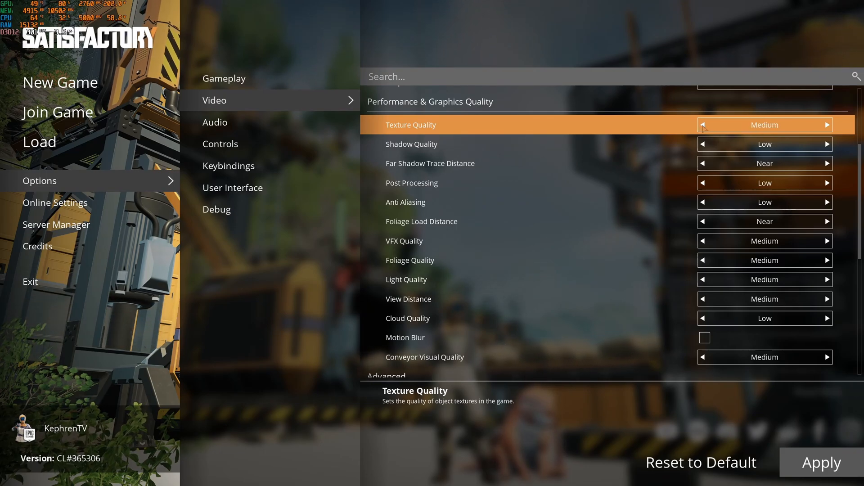
click(827, 125)
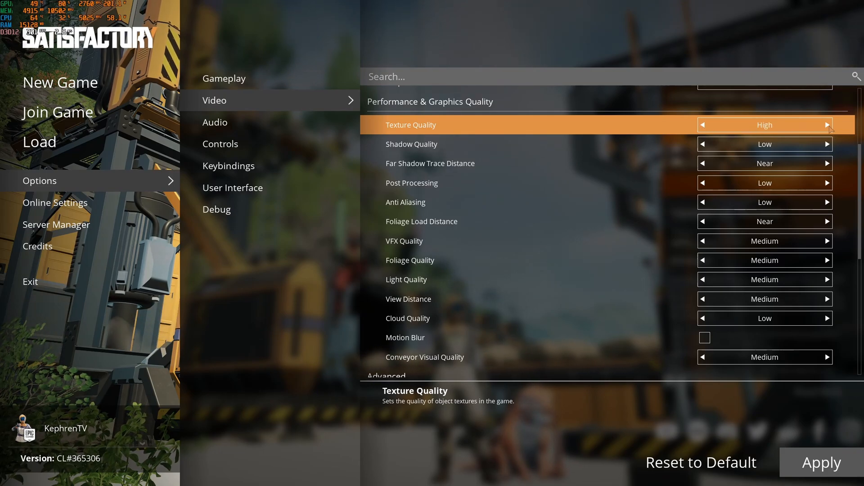
click(828, 125)
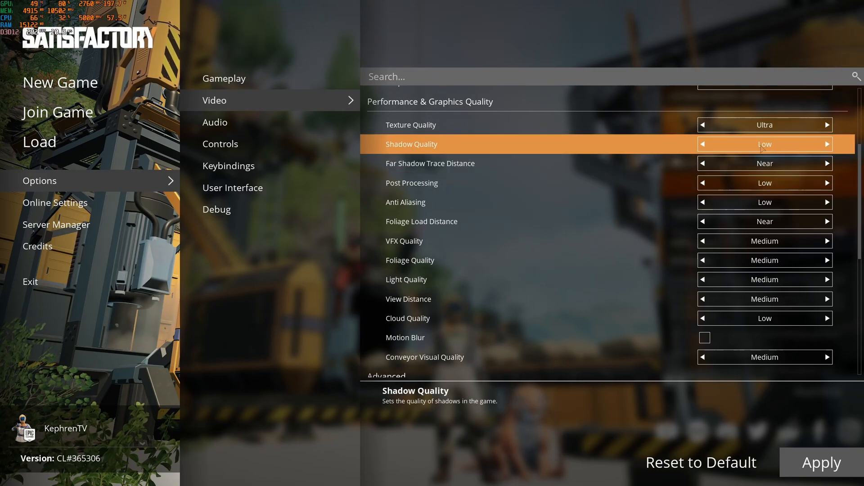
mouse_move(435, 163)
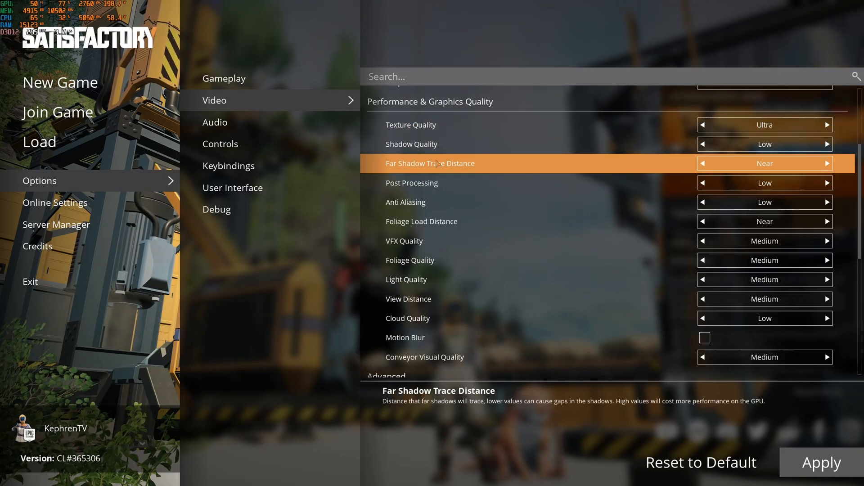
mouse_move(746, 164)
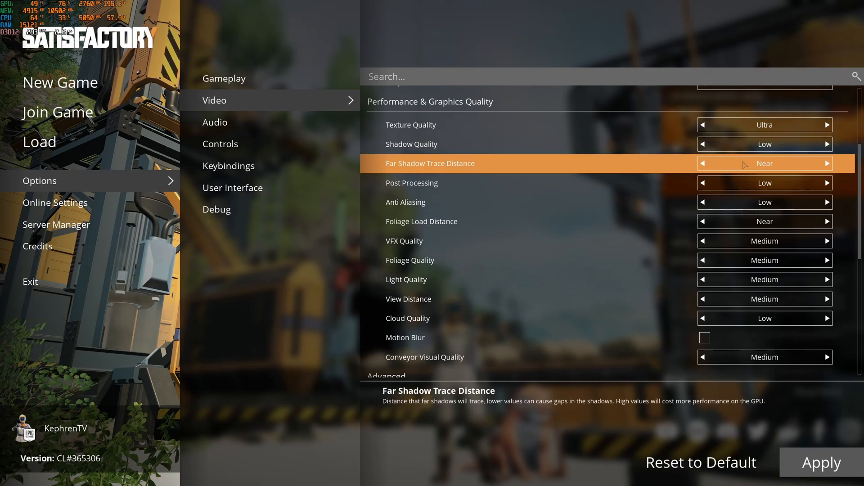
mouse_move(435, 186)
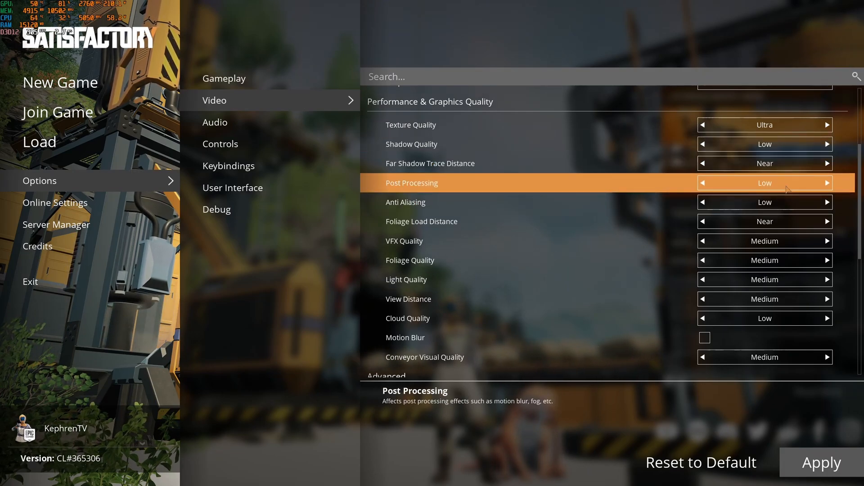
click(821, 182)
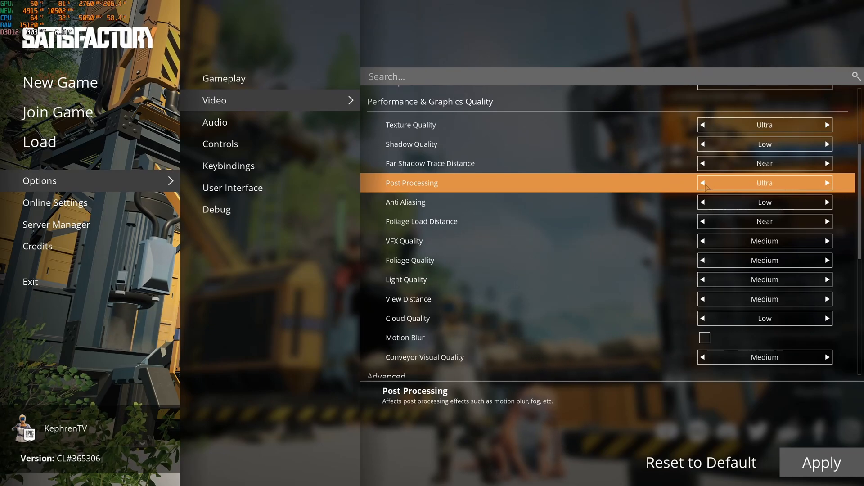
click(714, 182)
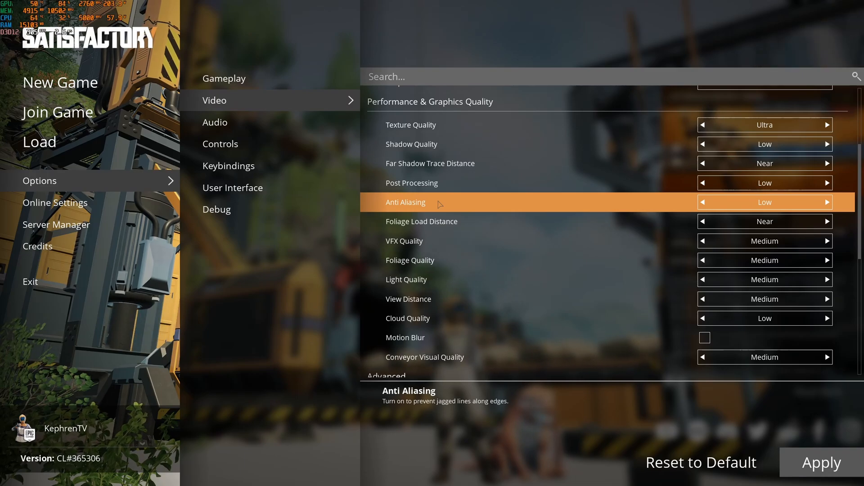
mouse_move(471, 221)
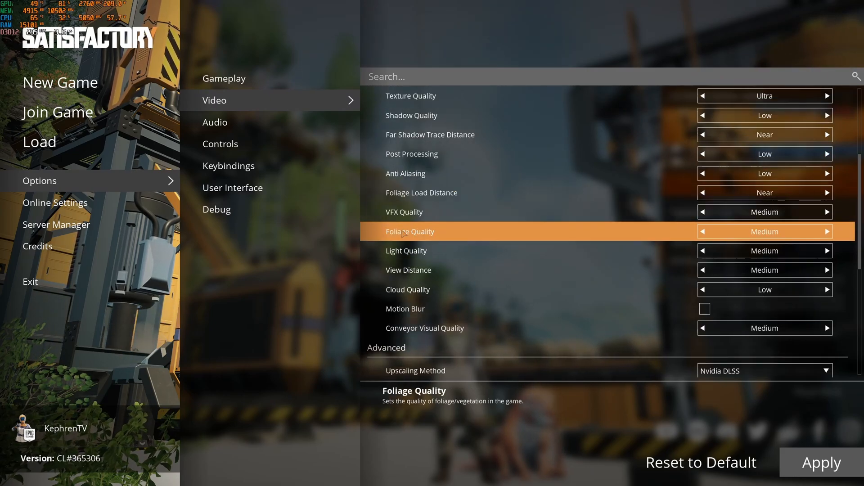
mouse_move(408, 270)
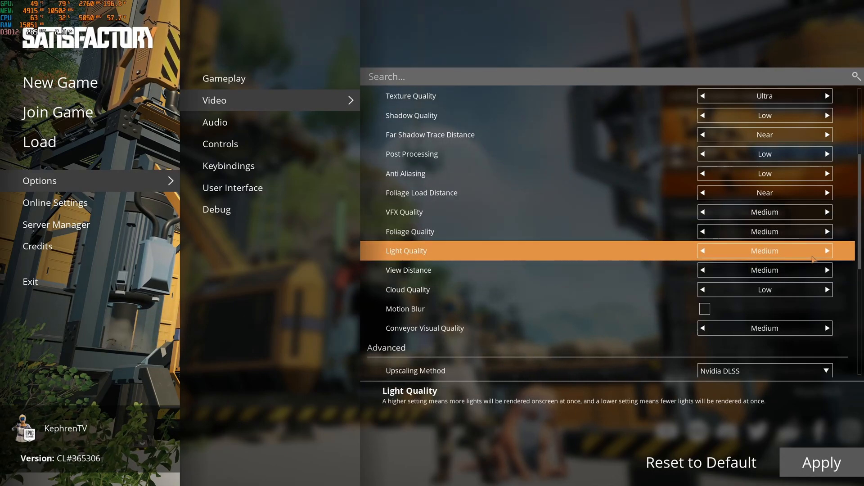
Set View Distance to Medium and return Cloud Quality to Low
click(825, 270)
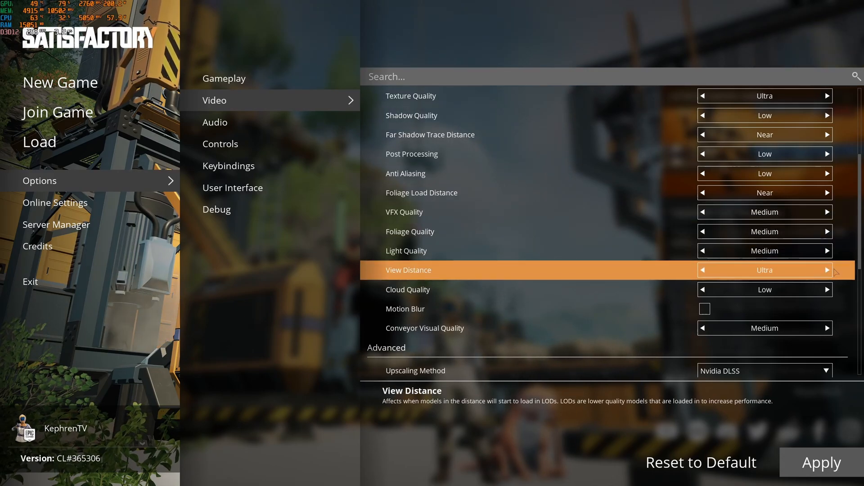
click(717, 270)
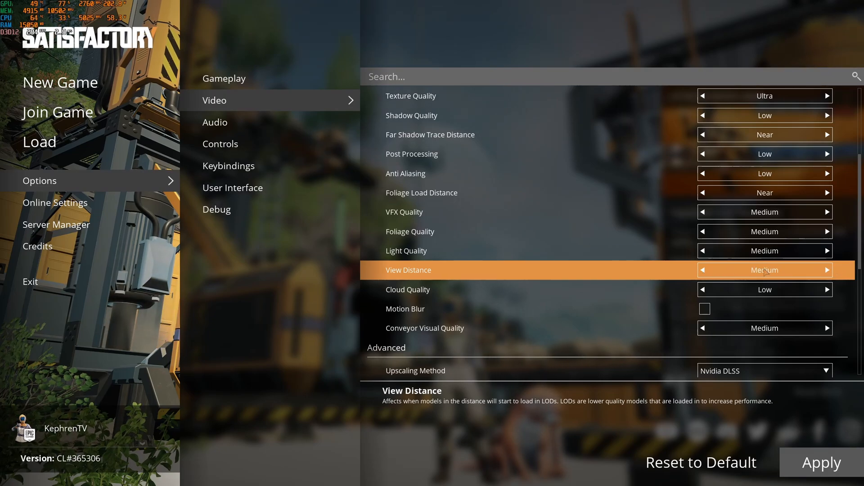
scroll(down, 3)
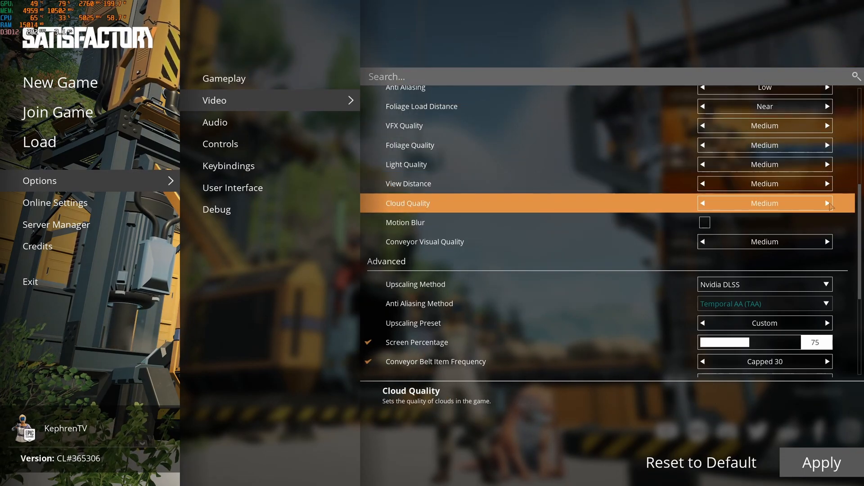
click(716, 203)
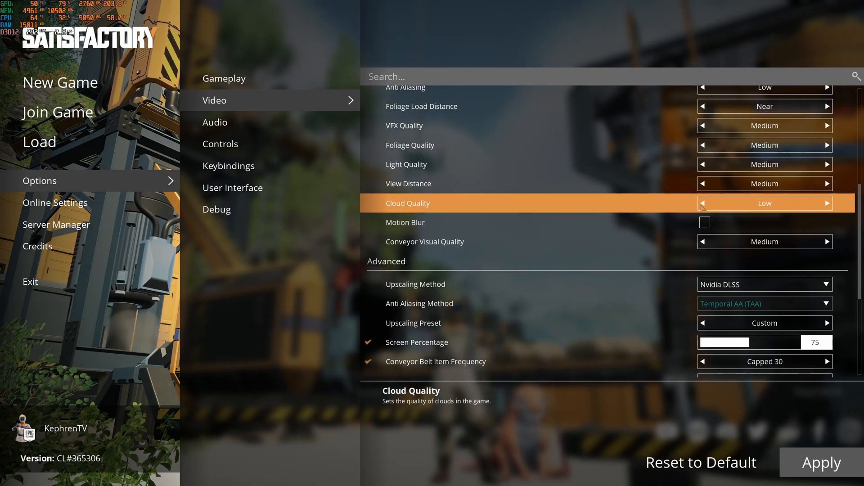
scroll(down, 3)
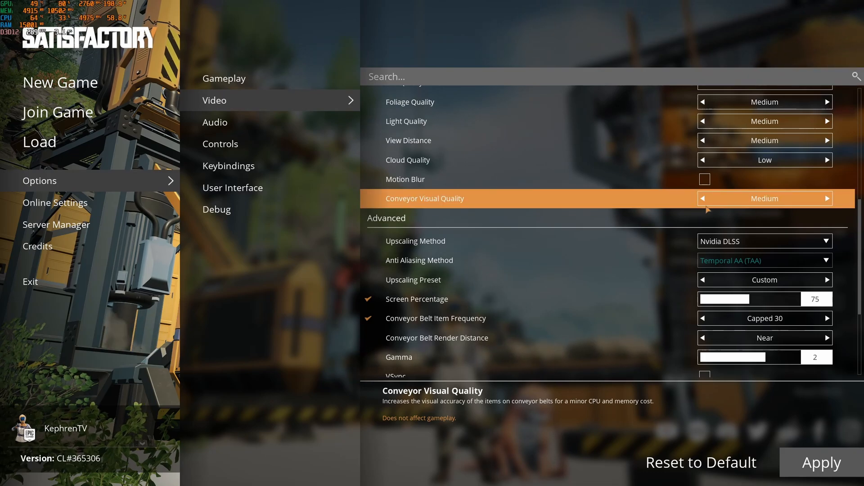
Keep Nvidia DLSS, try the Balanced and Performance presets, and set Screen Percentage to 80
scroll(down, 3)
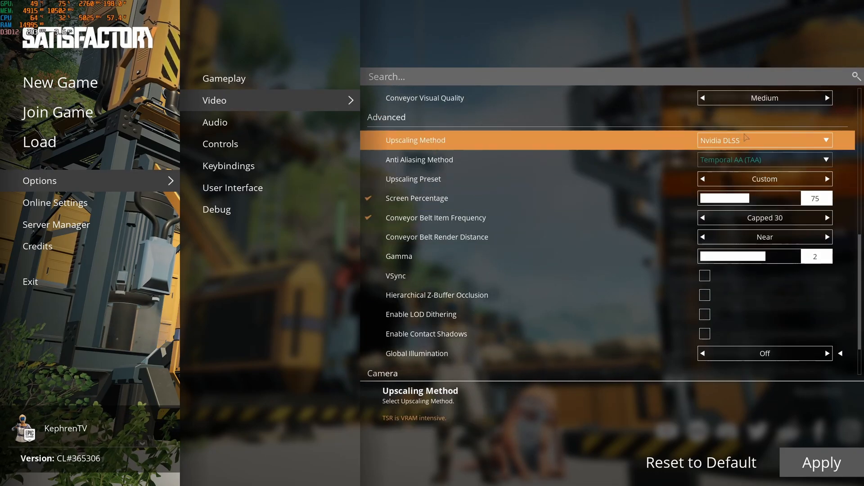
click(765, 140)
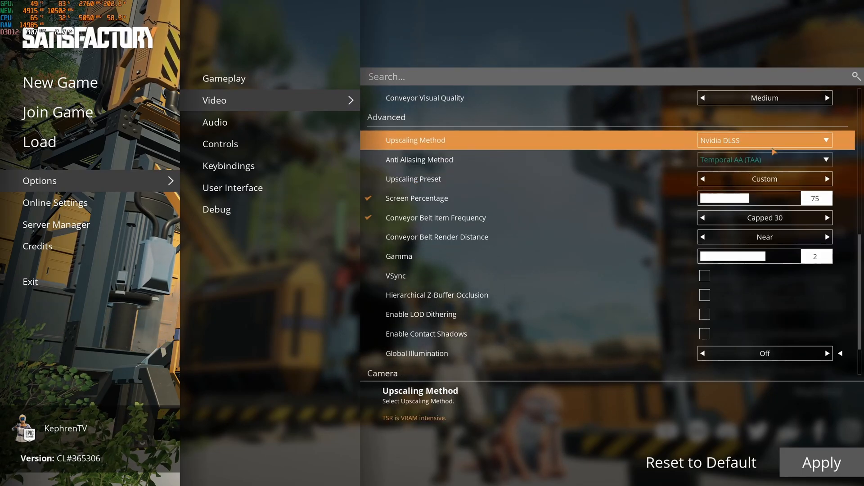
click(764, 140)
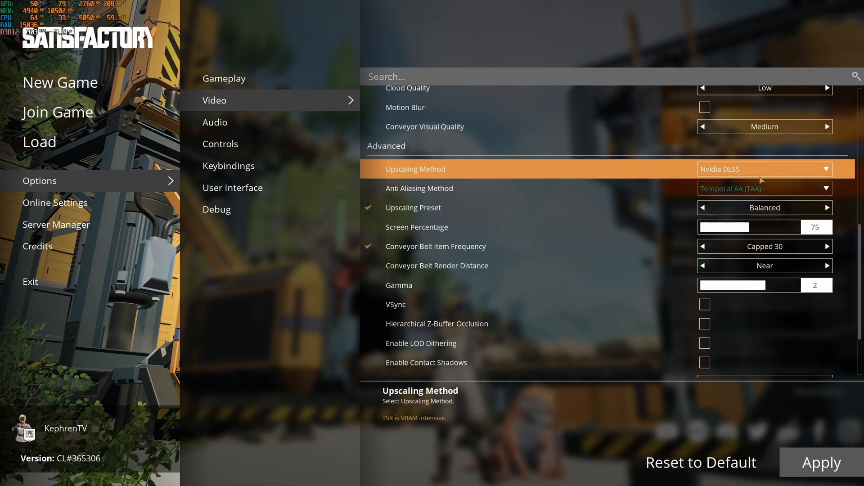
mouse_move(496, 208)
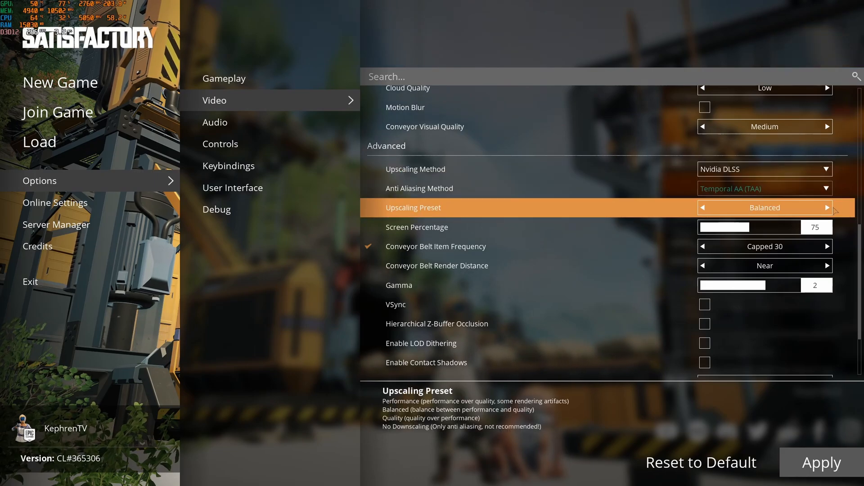
click(717, 207)
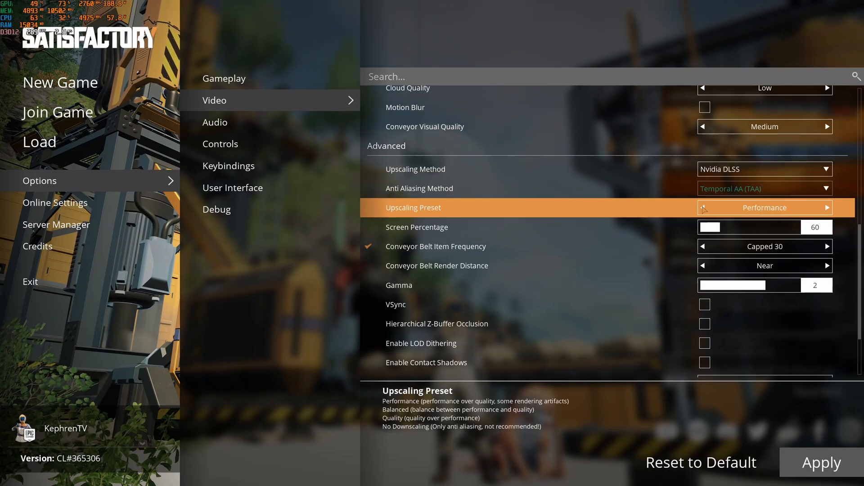
click(833, 208)
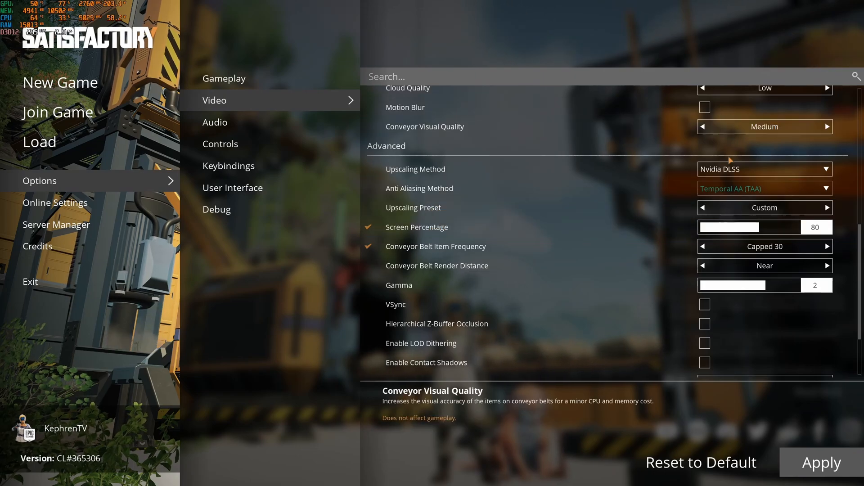
Keep Nvidia DLSS upscaling and set Conveyor Belt Item Frequency to Capped 60
click(763, 169)
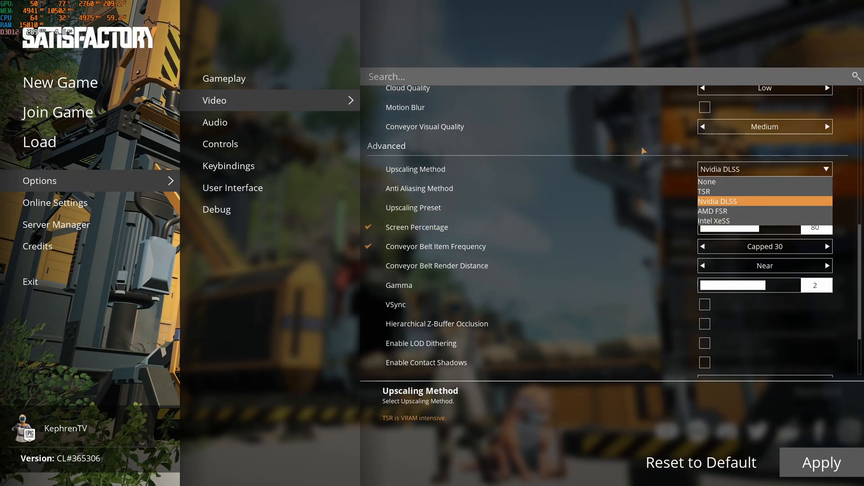
click(717, 200)
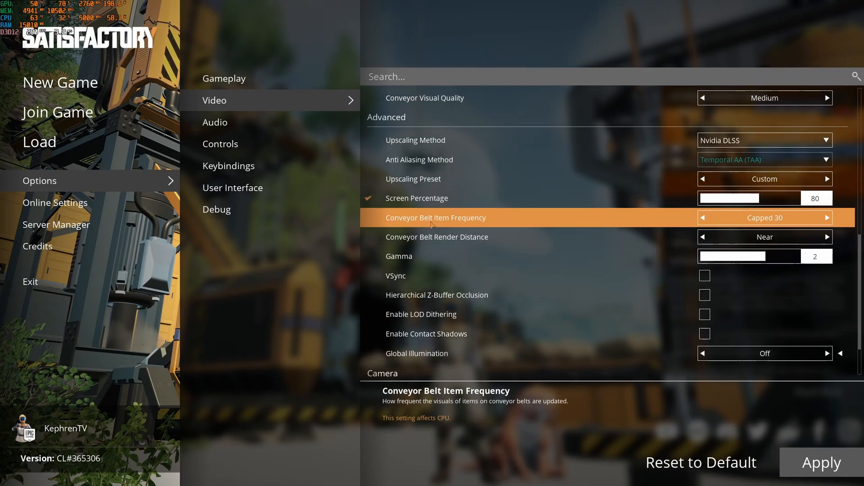
click(833, 218)
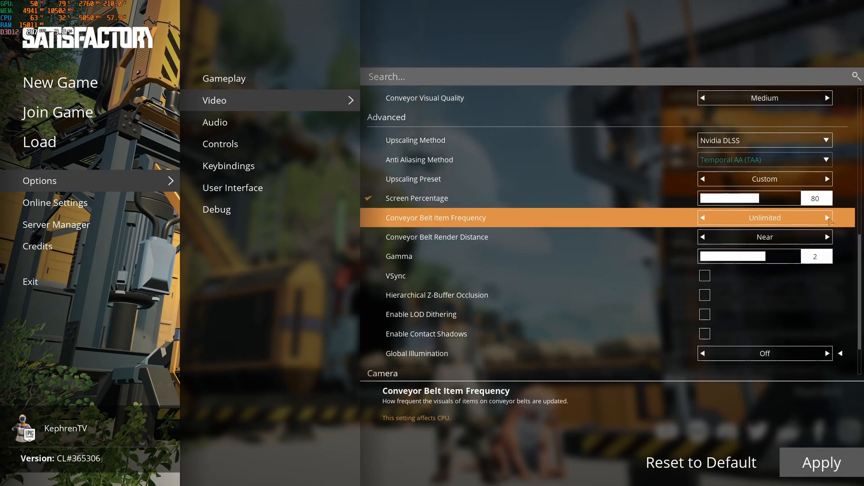
click(702, 218)
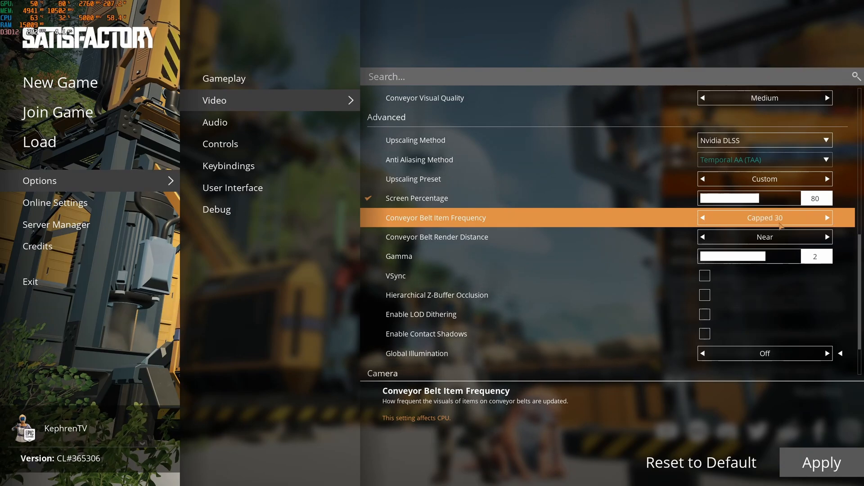
click(841, 218)
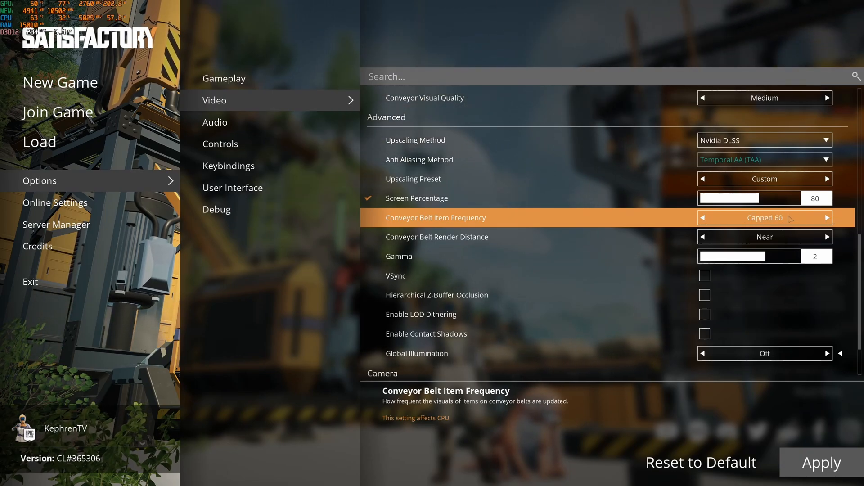
mouse_move(664, 214)
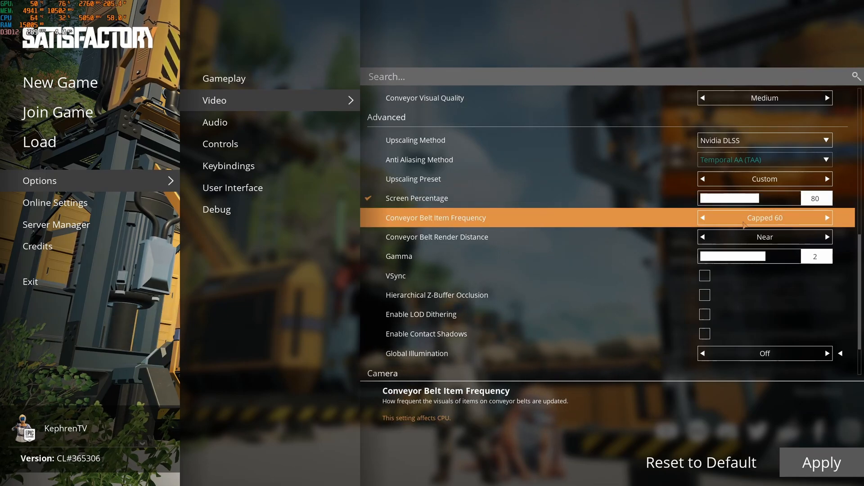
mouse_move(435, 237)
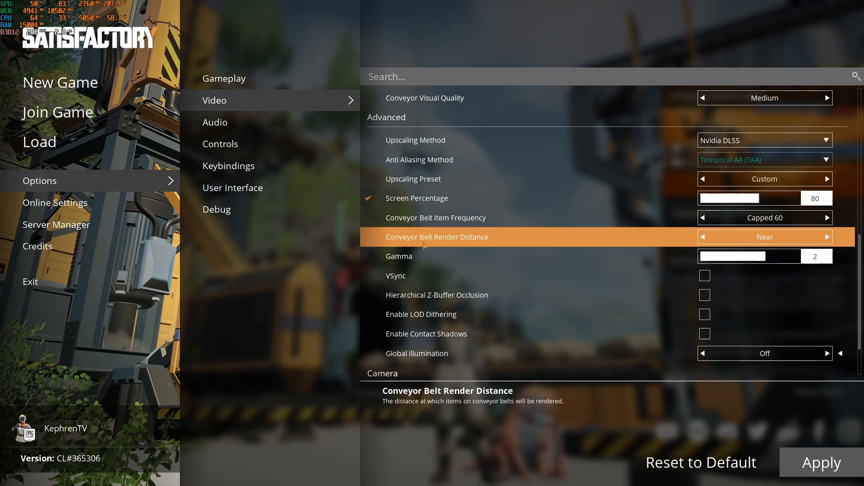
scroll(down, 3)
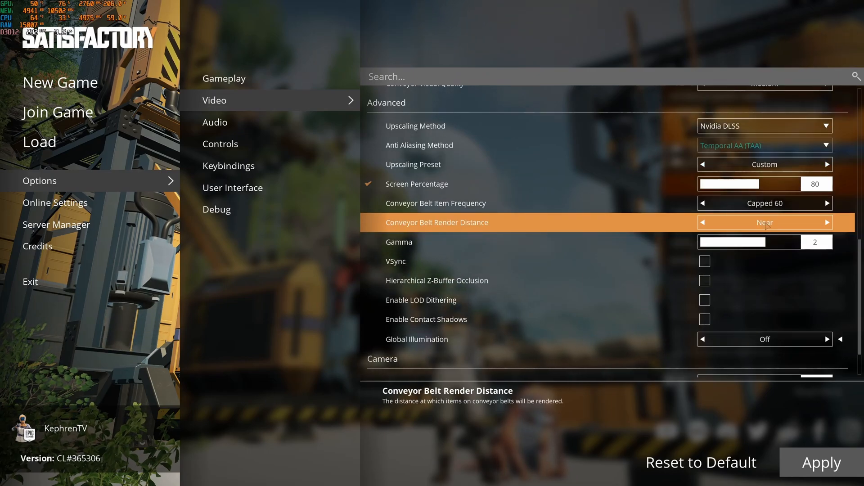
scroll(down, 3)
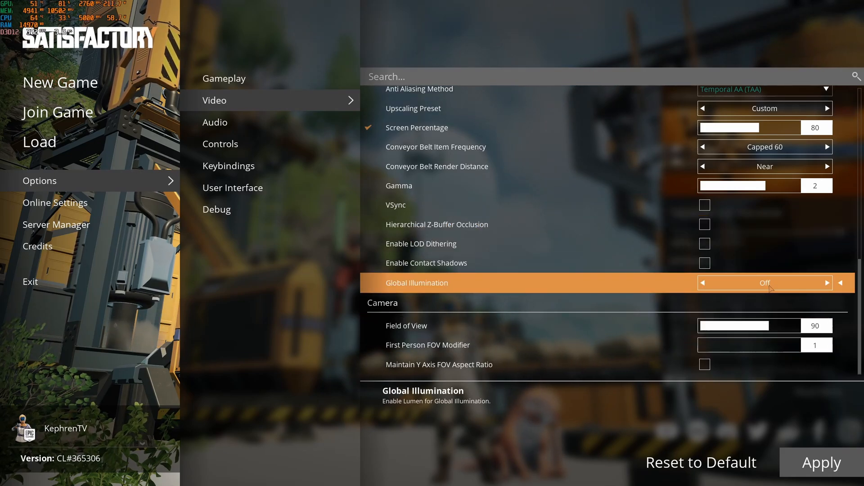
mouse_move(615, 283)
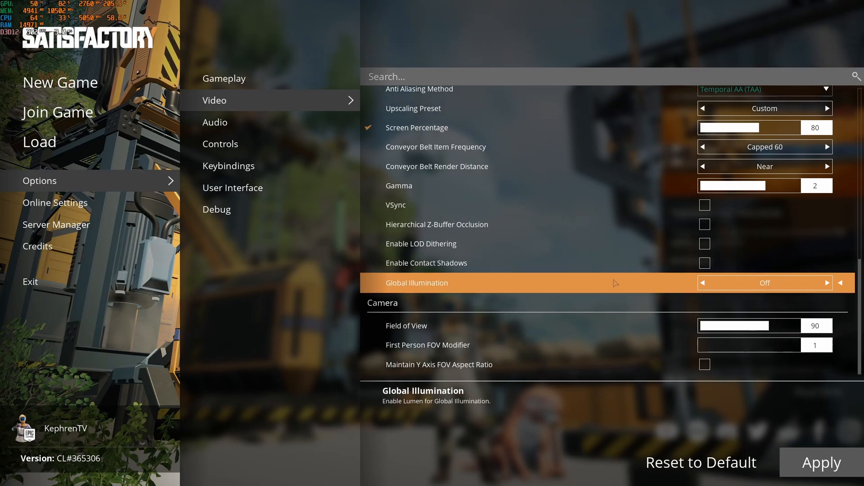
mouse_move(424, 325)
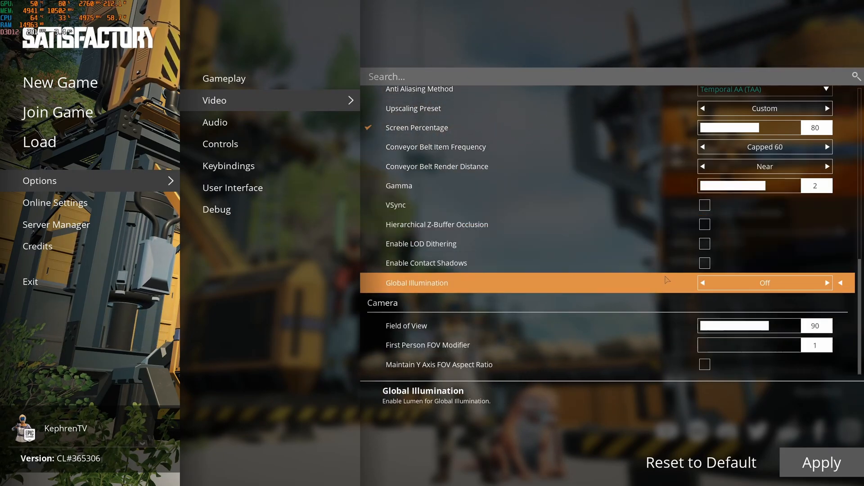
mouse_move(747, 238)
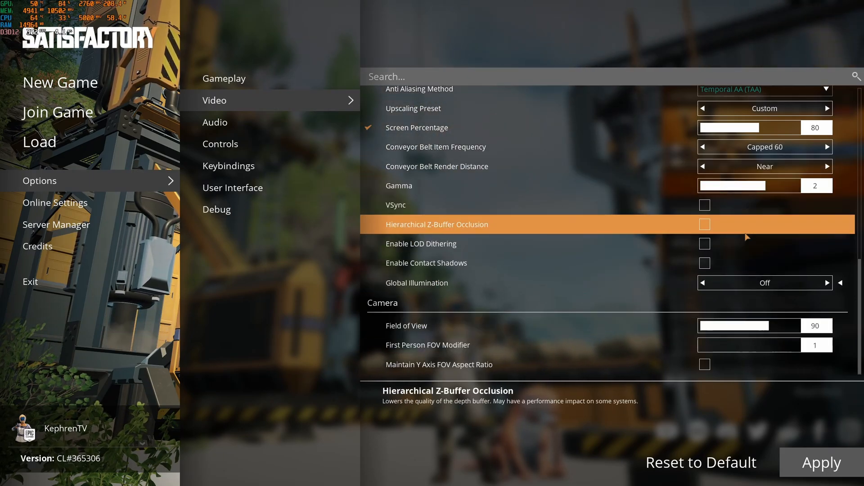